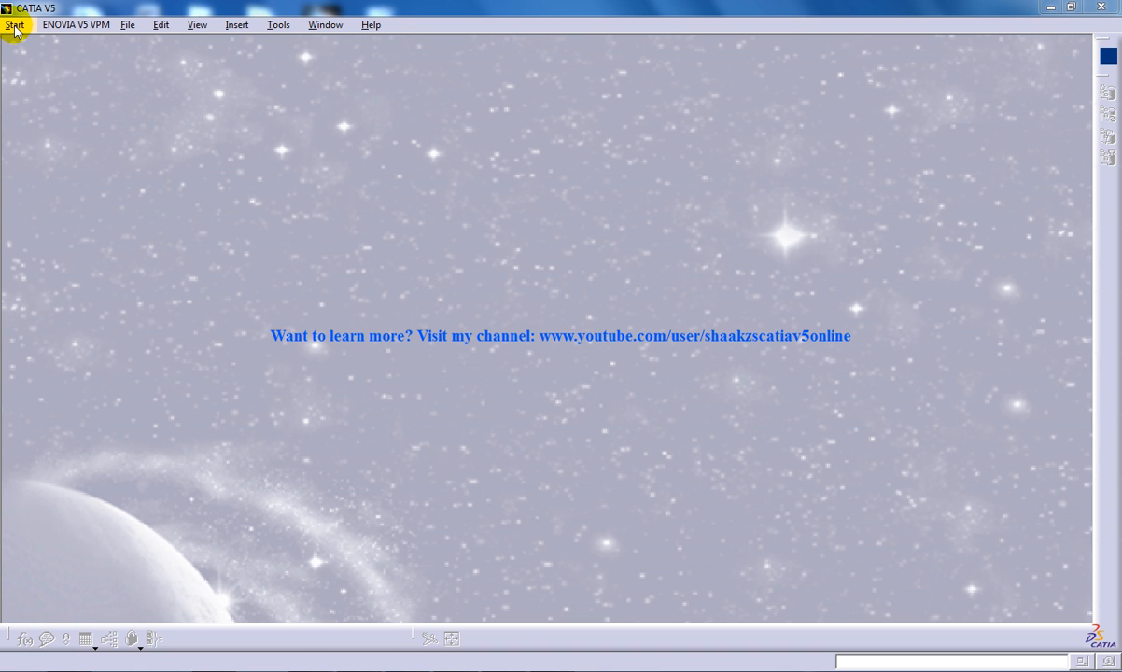
Step: Create a new part, Part1, in the Part Design workbench
{"action": "left_click", "coordinate": [15, 25]}
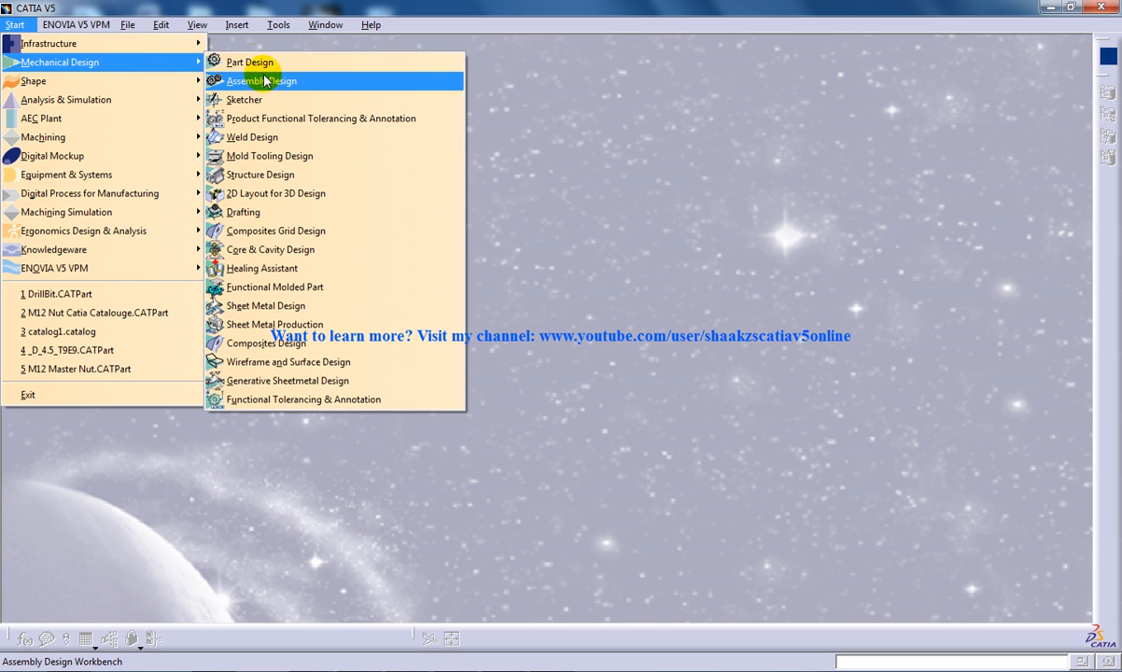
{"action": "mouse_move", "coordinate": [250, 61]}
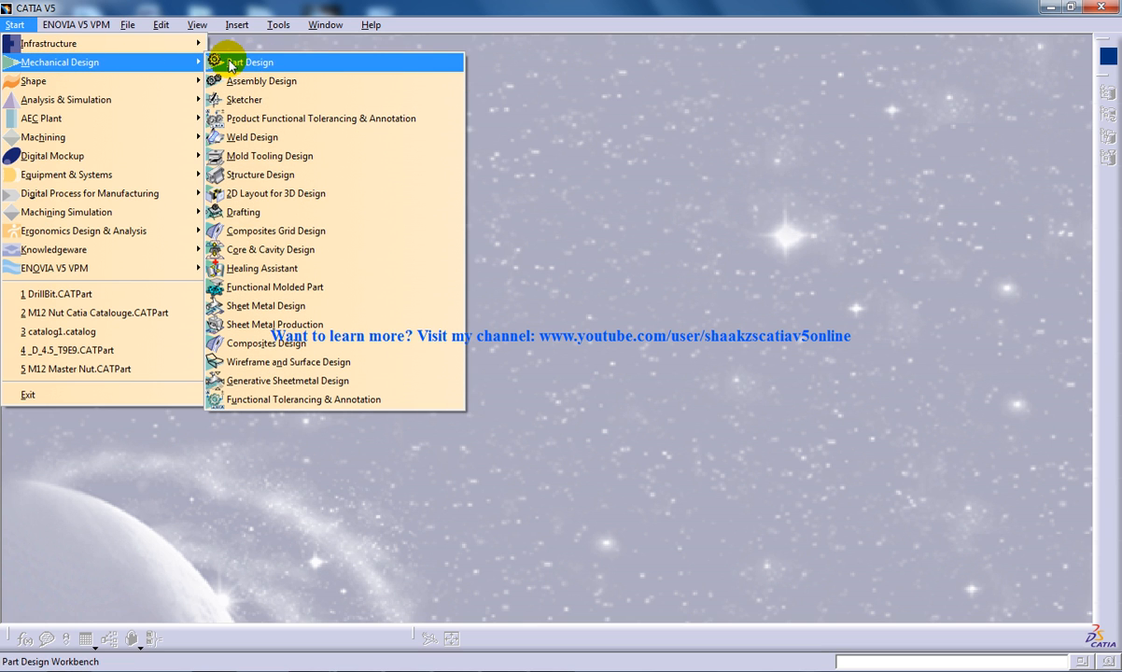
{"action": "left_click", "coordinate": [249, 62]}
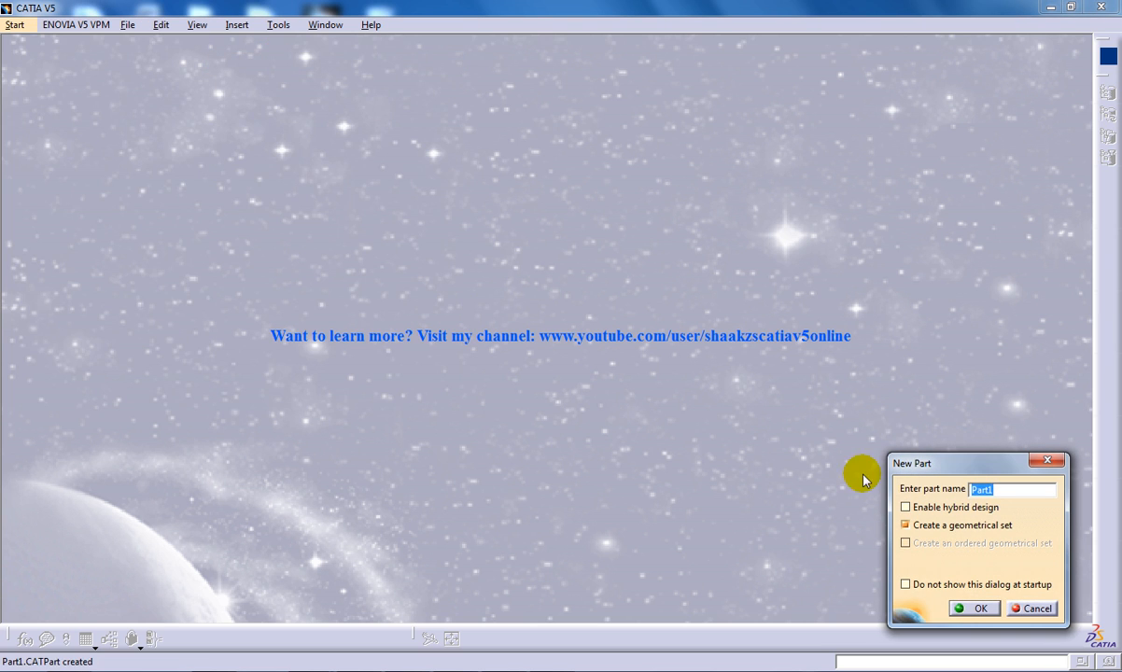
{"action": "left_click", "coordinate": [973, 608]}
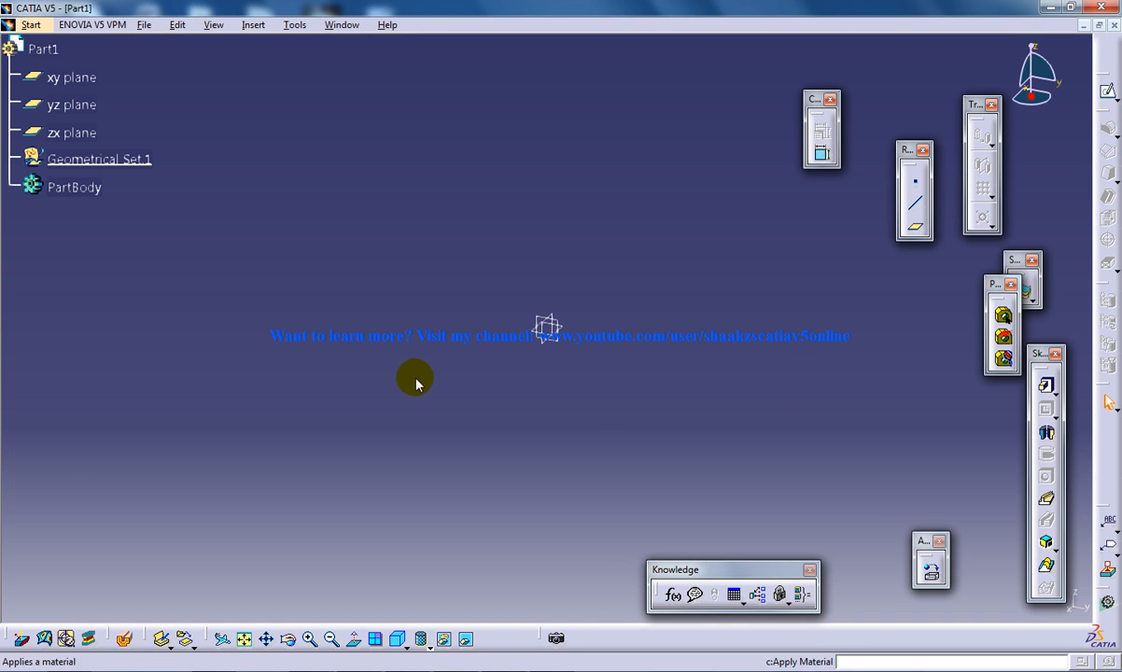
{"action": "mouse_move", "coordinate": [577, 303]}
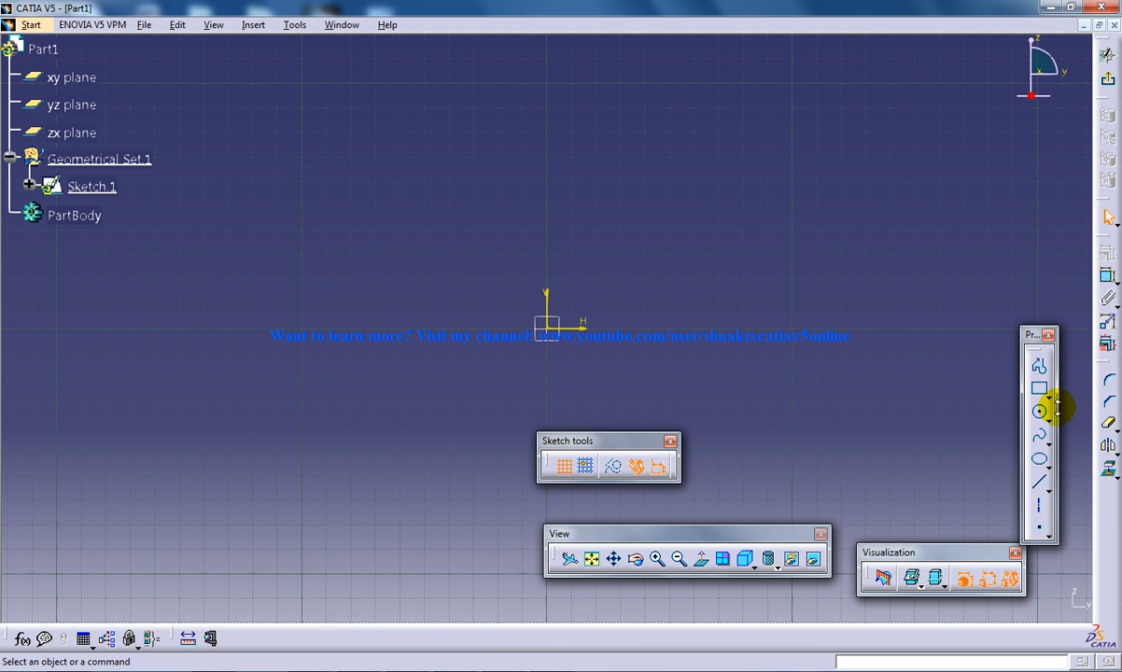
Step: Draw the closed cross-section profile around the origin in Sketch.1
{"action": "left_click", "coordinate": [1040, 412]}
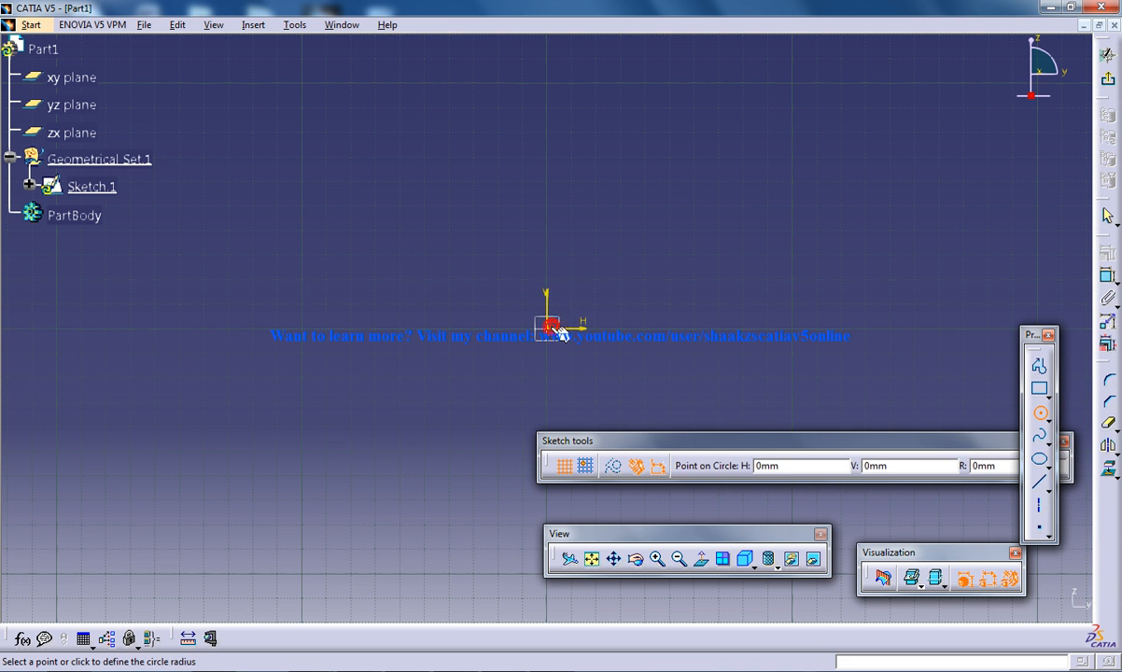
{"action": "left_click", "coordinate": [549, 326]}
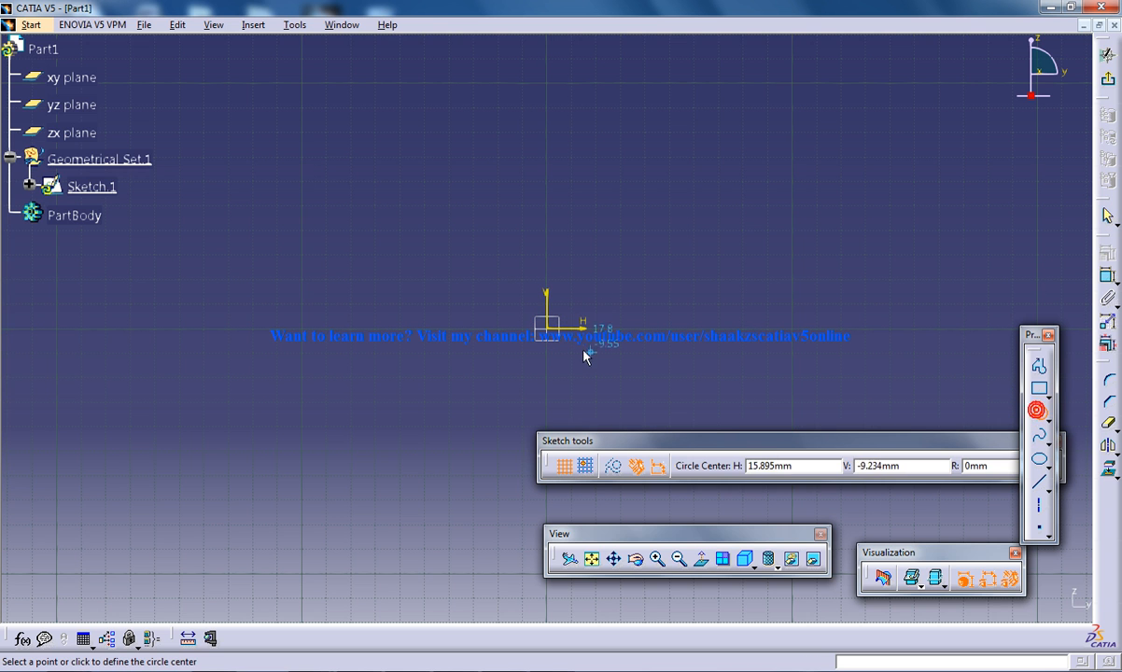
{"action": "left_click", "coordinate": [547, 324]}
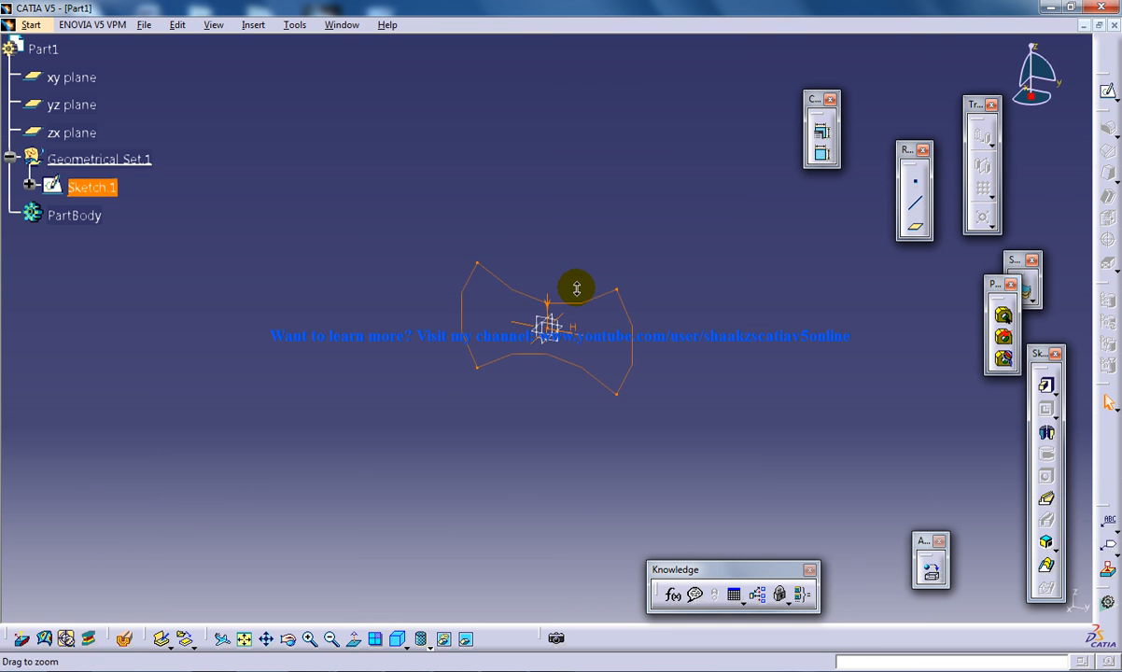
Step: Deselect Sketch.1 and switch to the Wireframe and Surface Design workbench
{"action": "left_click", "coordinate": [617, 246]}
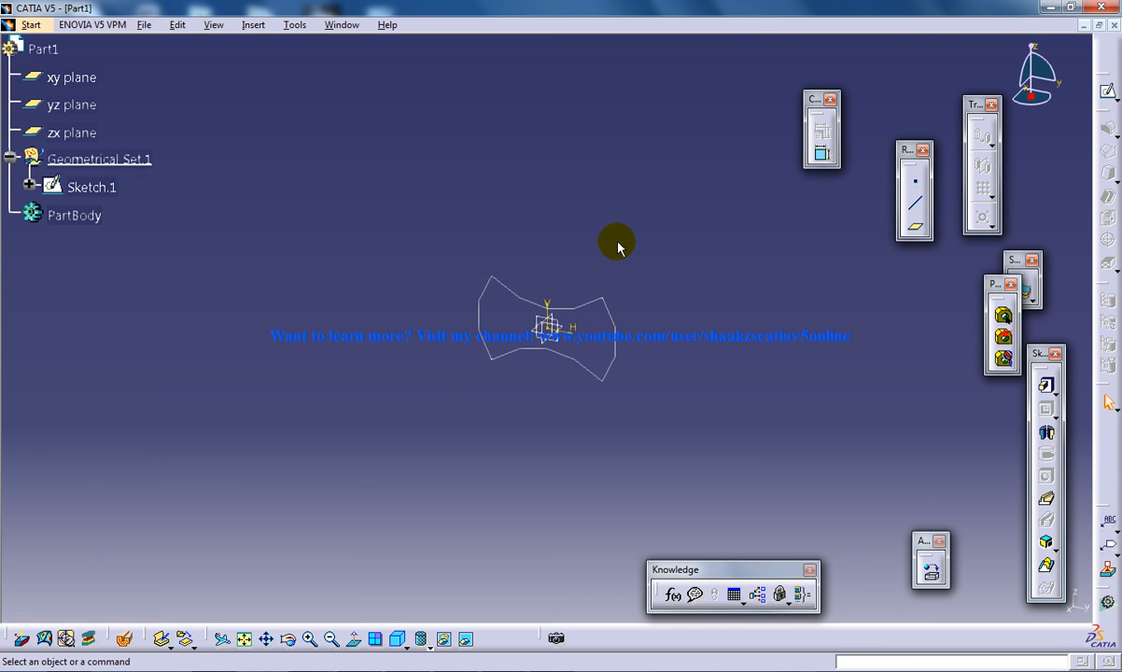
{"action": "left_click", "coordinate": [31, 25]}
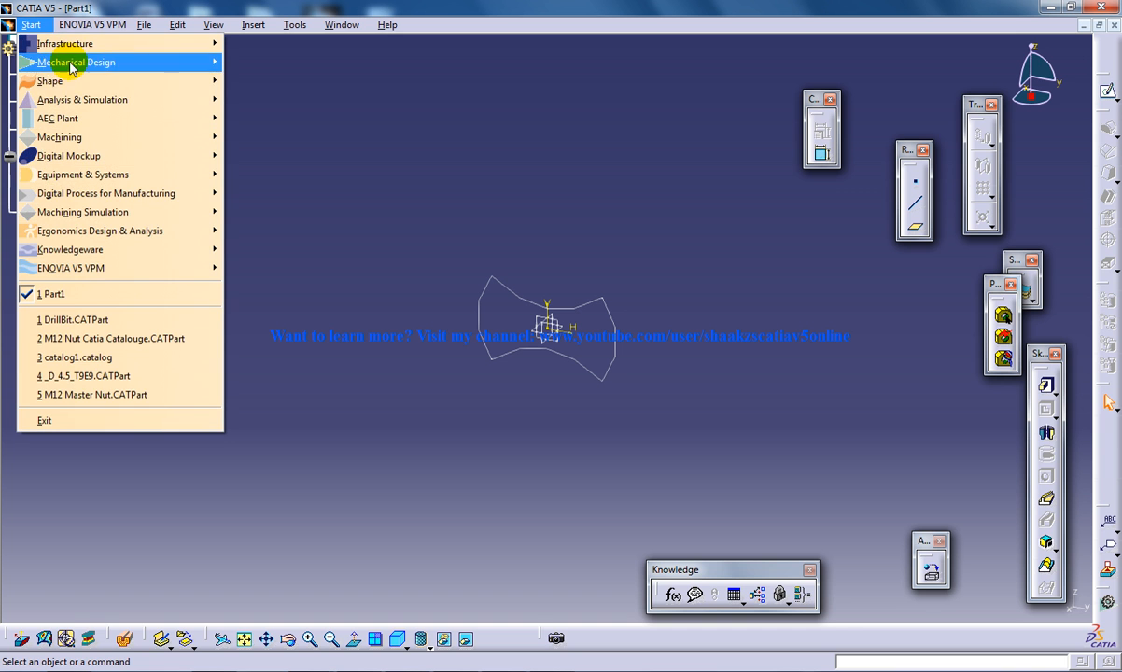
{"action": "left_click", "coordinate": [75, 61]}
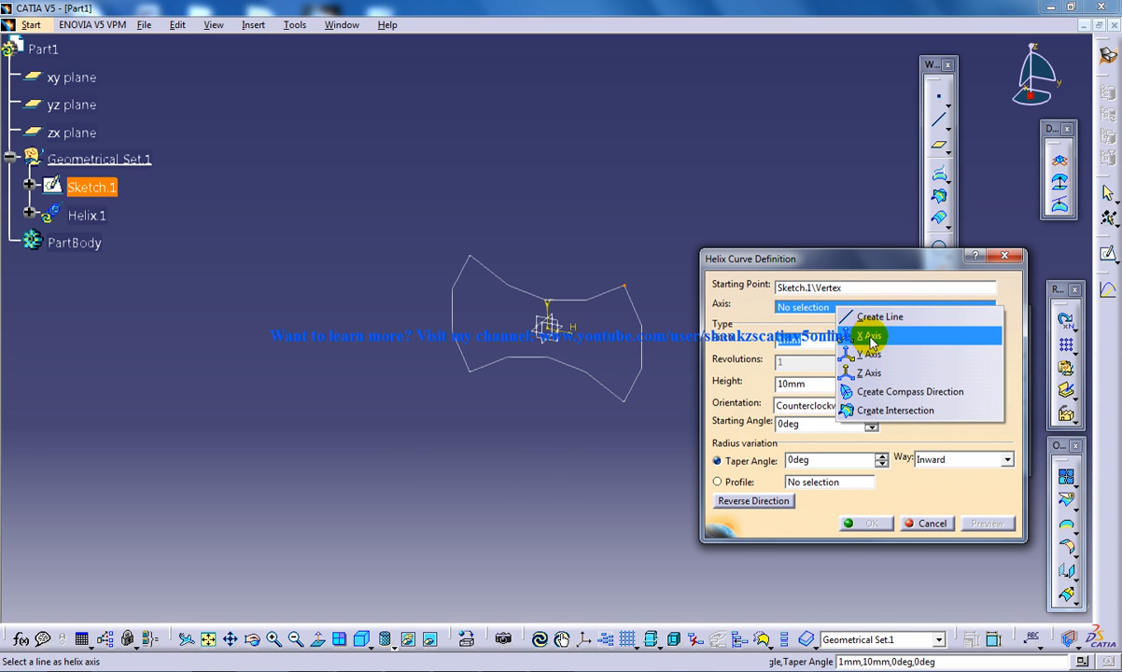
Step: Create Helix.1–Helix.4 about the X axis from Sketch.1 vertices, setting pitch and height
{"action": "left_click", "coordinate": [865, 335]}
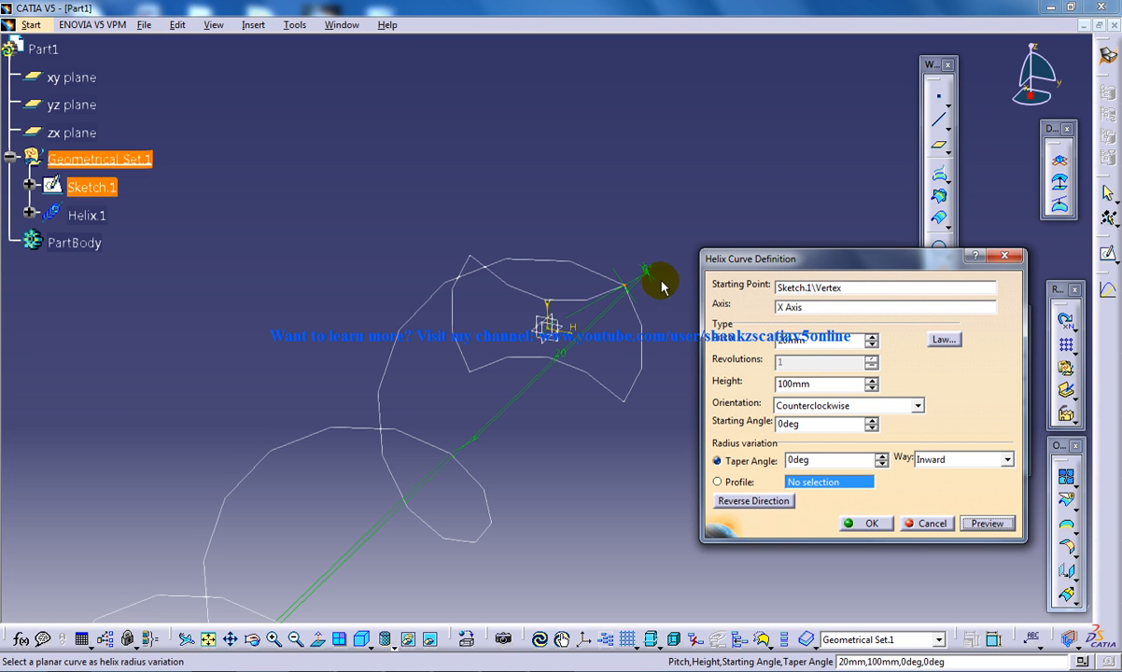
{"action": "mouse_move", "coordinate": [397, 312]}
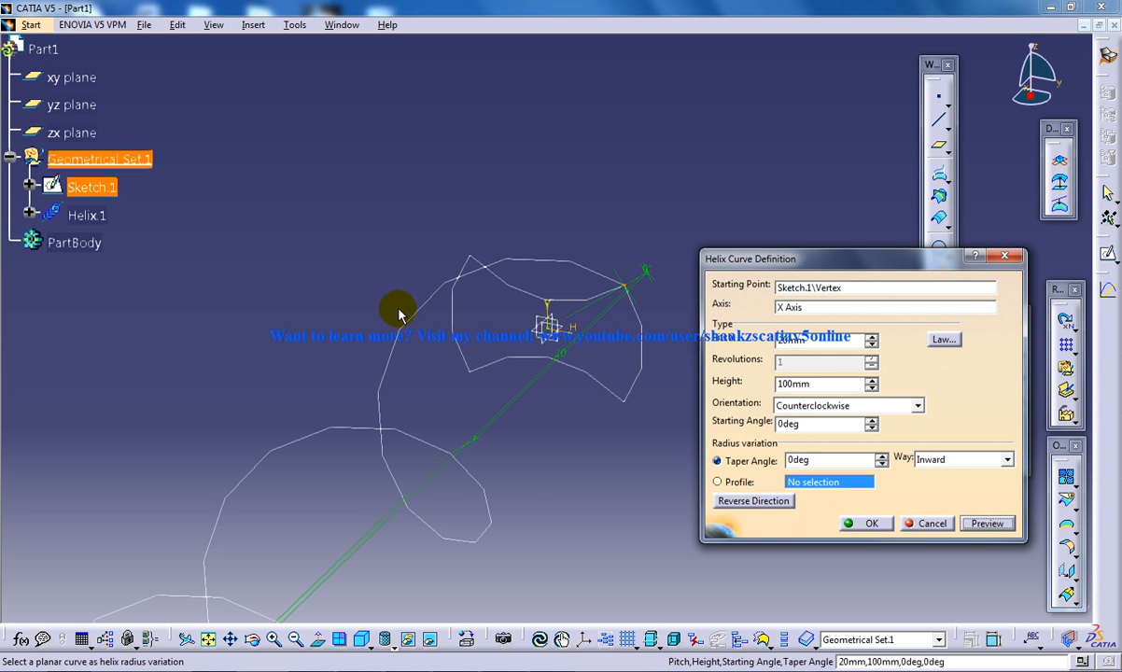
{"action": "mouse_move", "coordinate": [538, 297]}
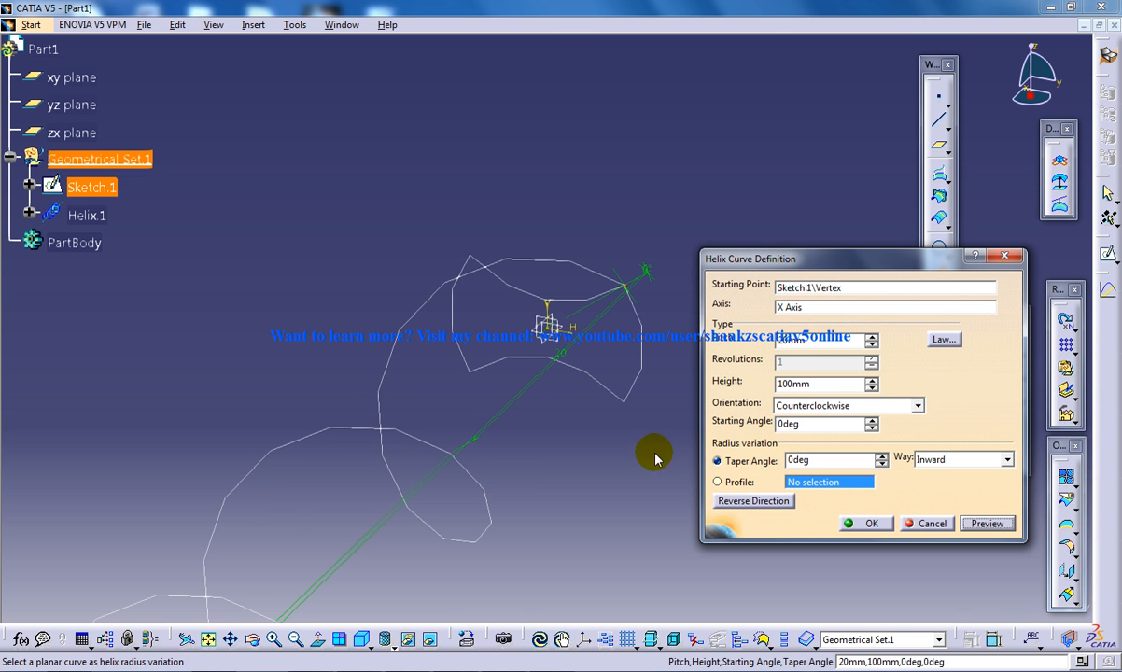
{"action": "left_click", "coordinate": [932, 522]}
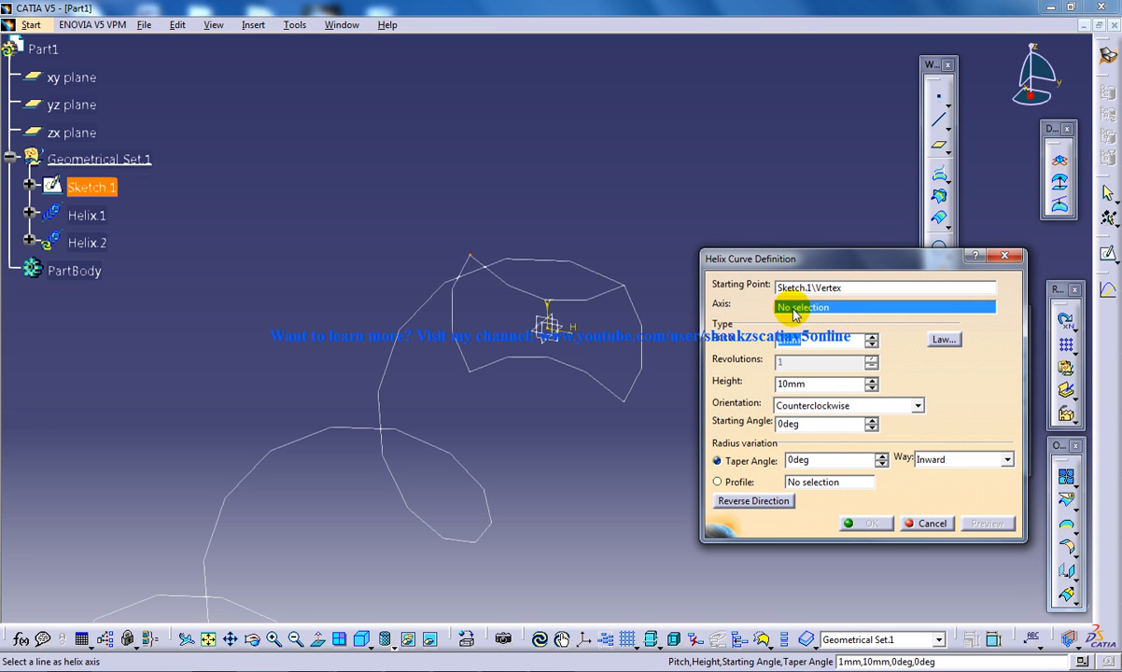
{"action": "left_click", "coordinate": [882, 308]}
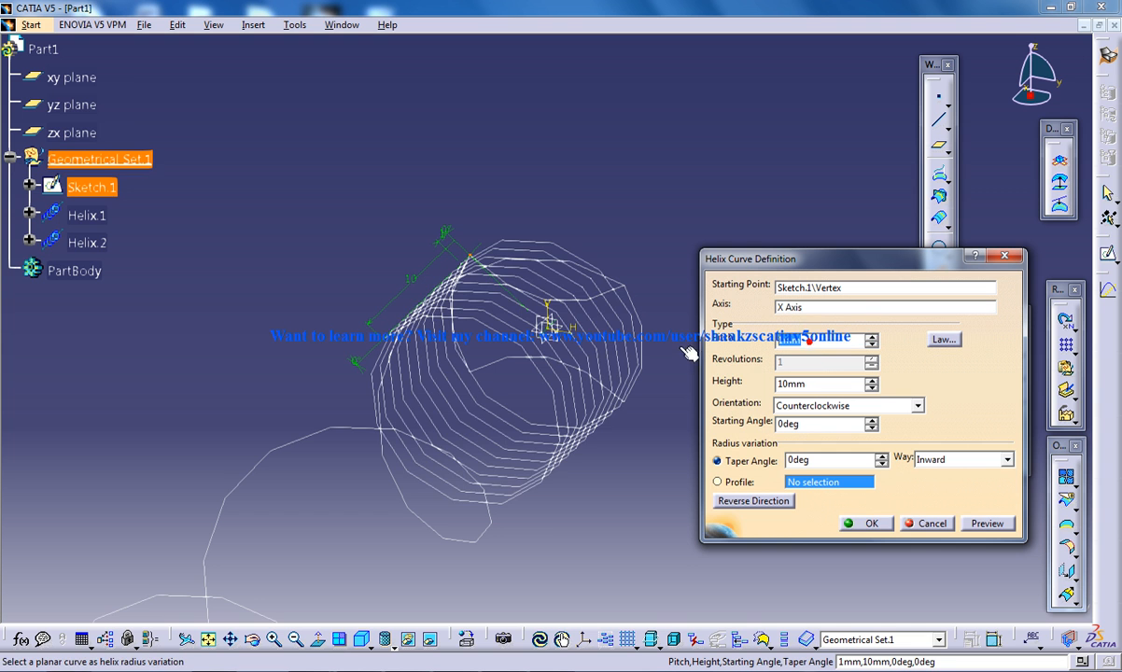
{"action": "left_click", "coordinate": [987, 523]}
{"action": "type", "text": "2"}
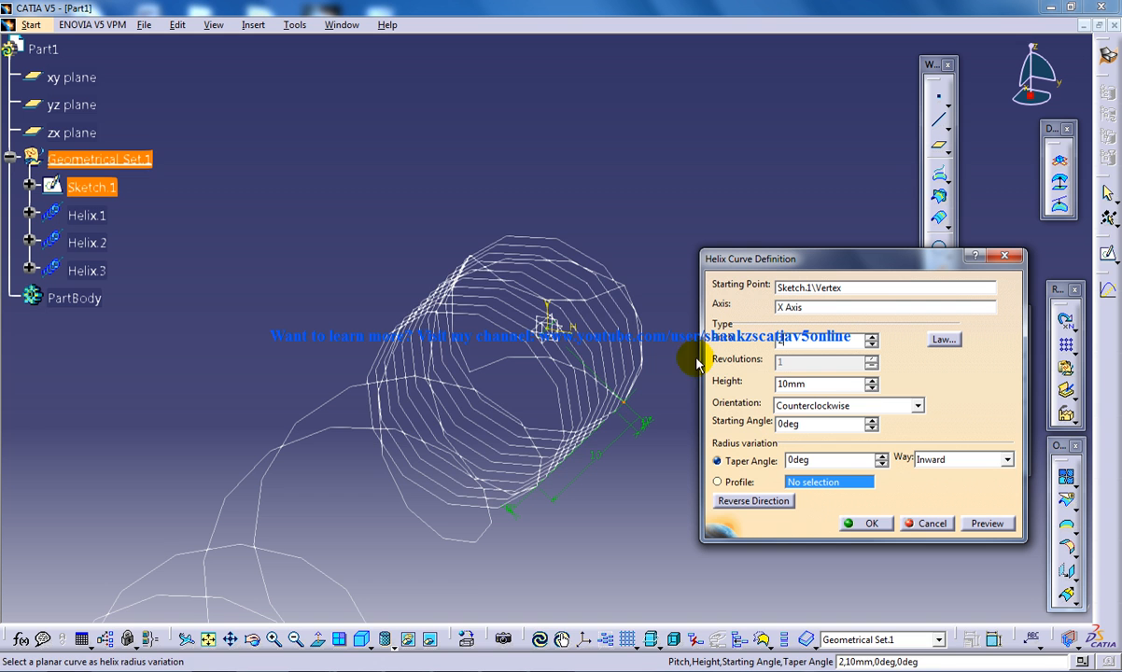
{"action": "left_click", "coordinate": [987, 523]}
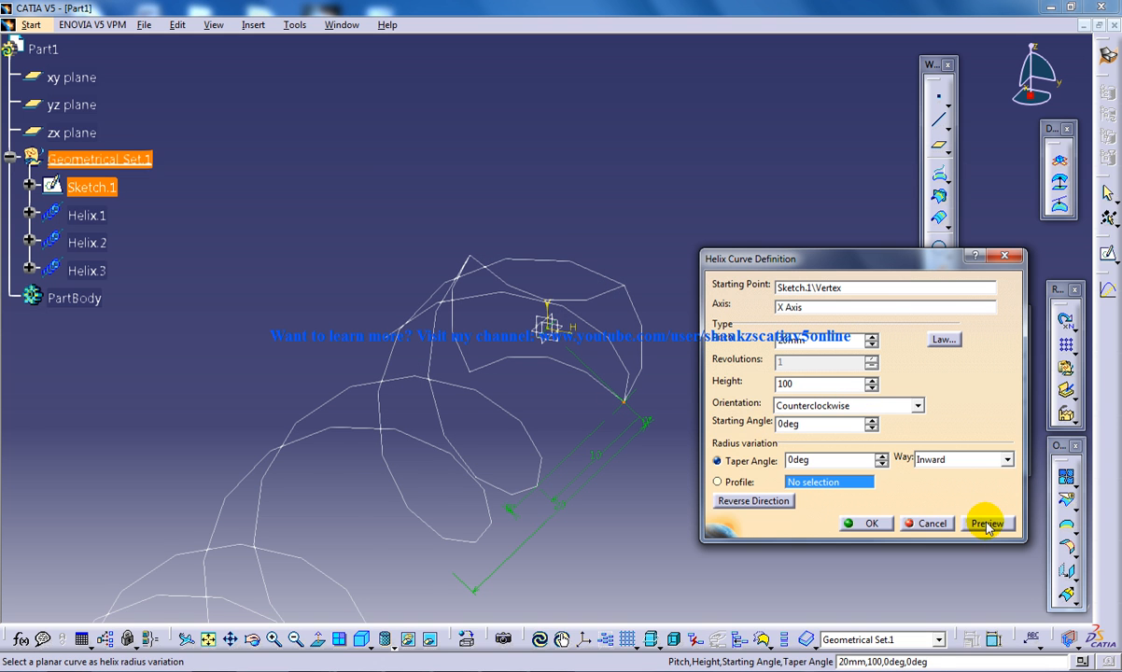
{"action": "left_click", "coordinate": [931, 523]}
{"action": "type", "text": "2"}
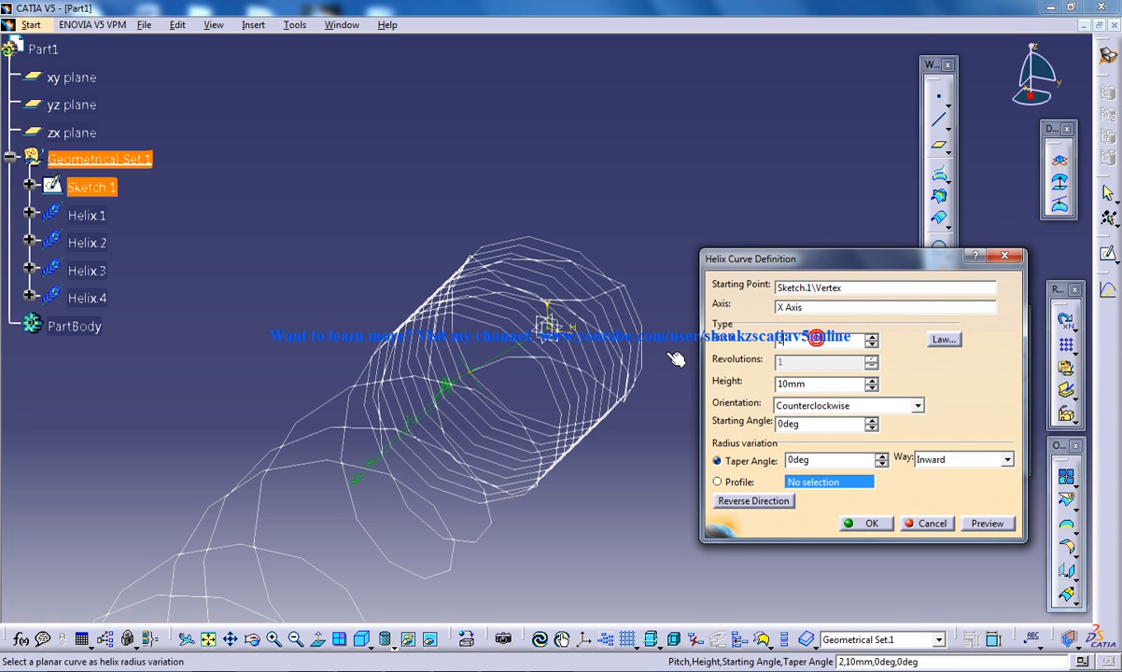
{"action": "left_click", "coordinate": [866, 522]}
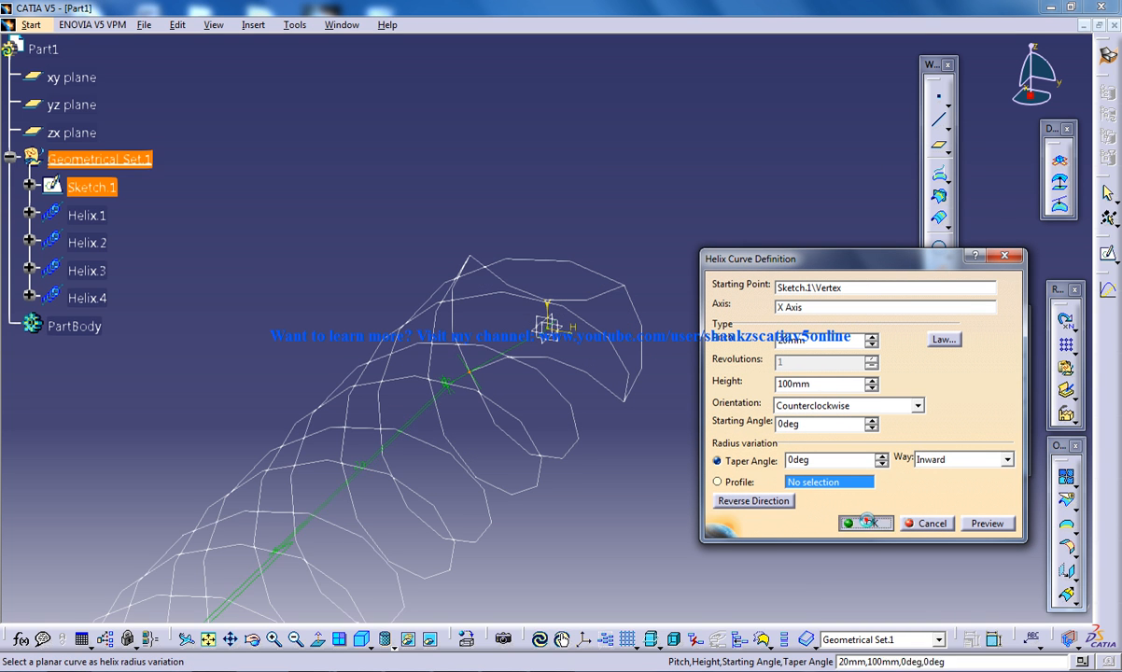
{"action": "left_click", "coordinate": [864, 523]}
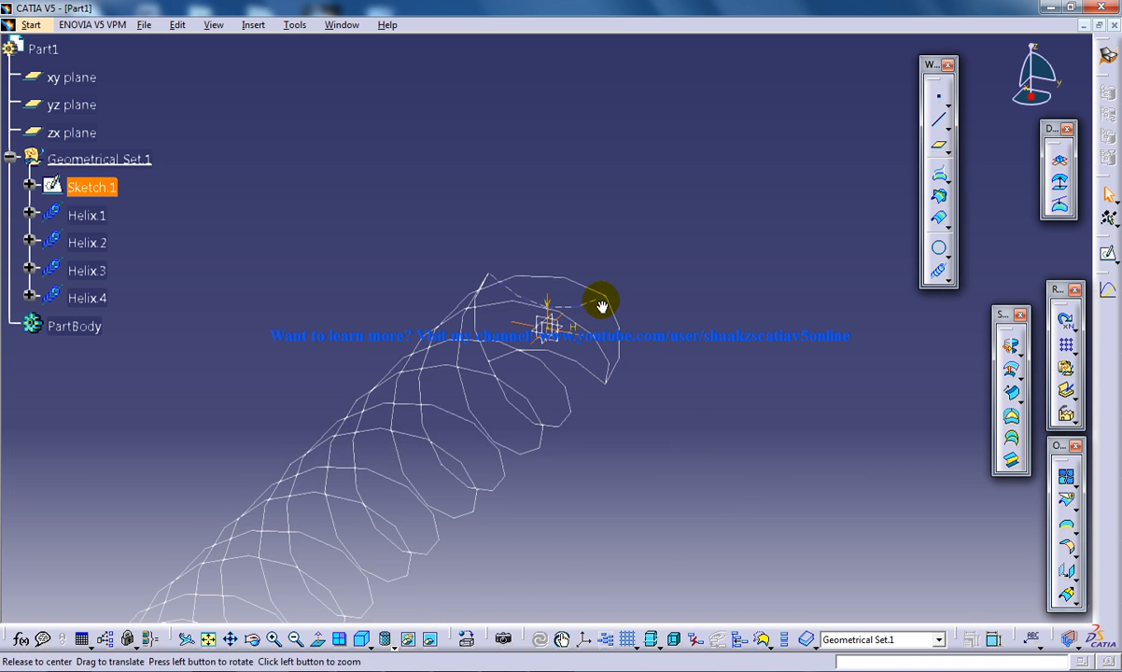
Step: Offset Plane.1 from the yz plane and project Sketch.1's profile into Sketch.2
{"action": "left_click", "coordinate": [86, 271]}
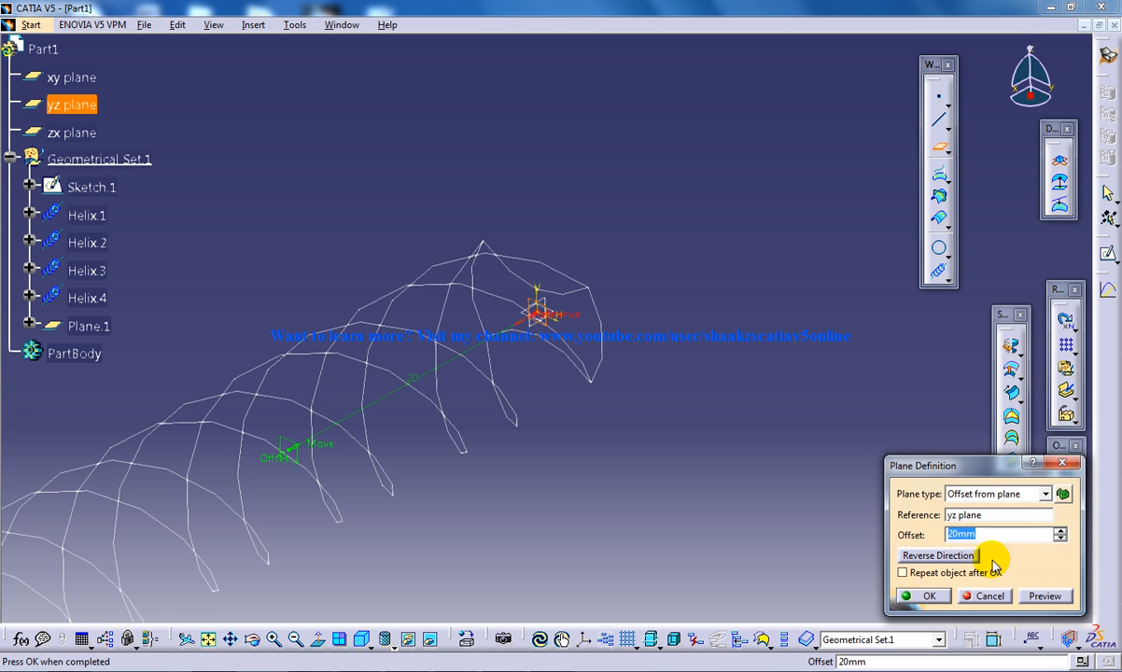
{"action": "left_click", "coordinate": [928, 596]}
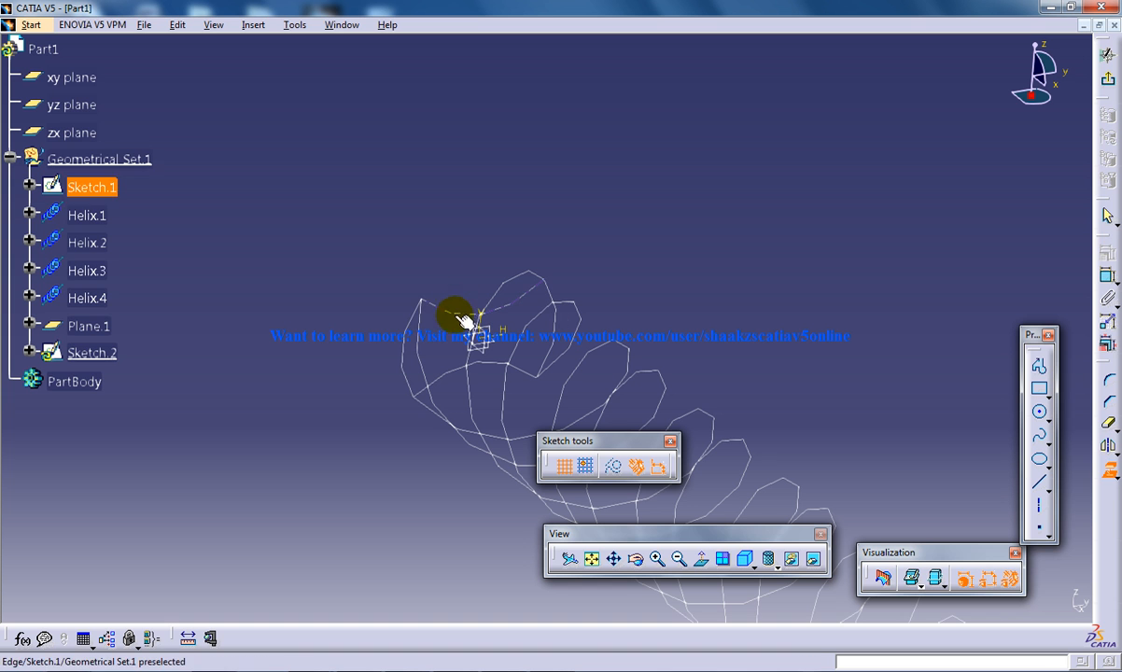
{"action": "left_click", "coordinate": [476, 336]}
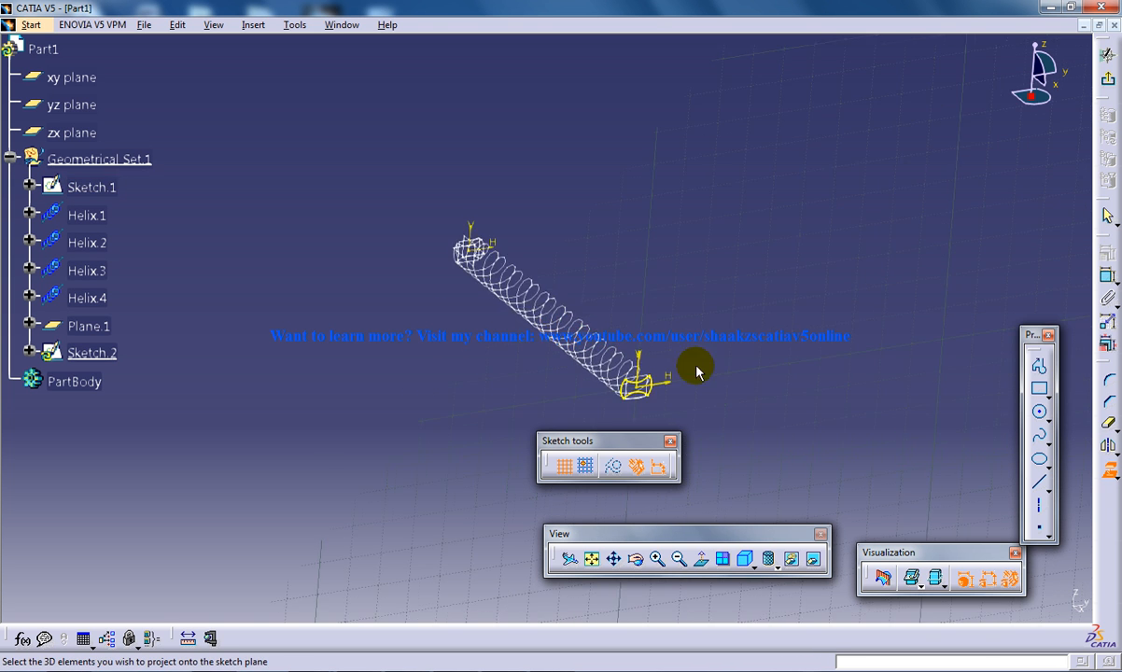
{"action": "left_click_drag", "start_coordinate": [696, 372], "coordinate": [850, 275]}
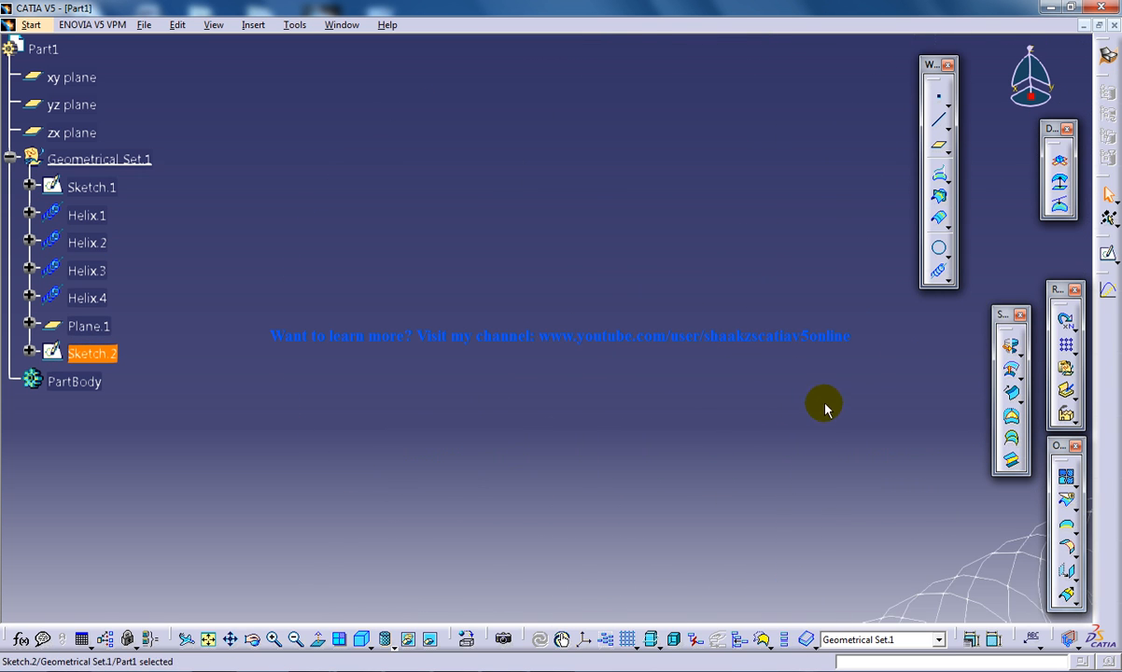
{"action": "left_click", "coordinate": [30, 24]}
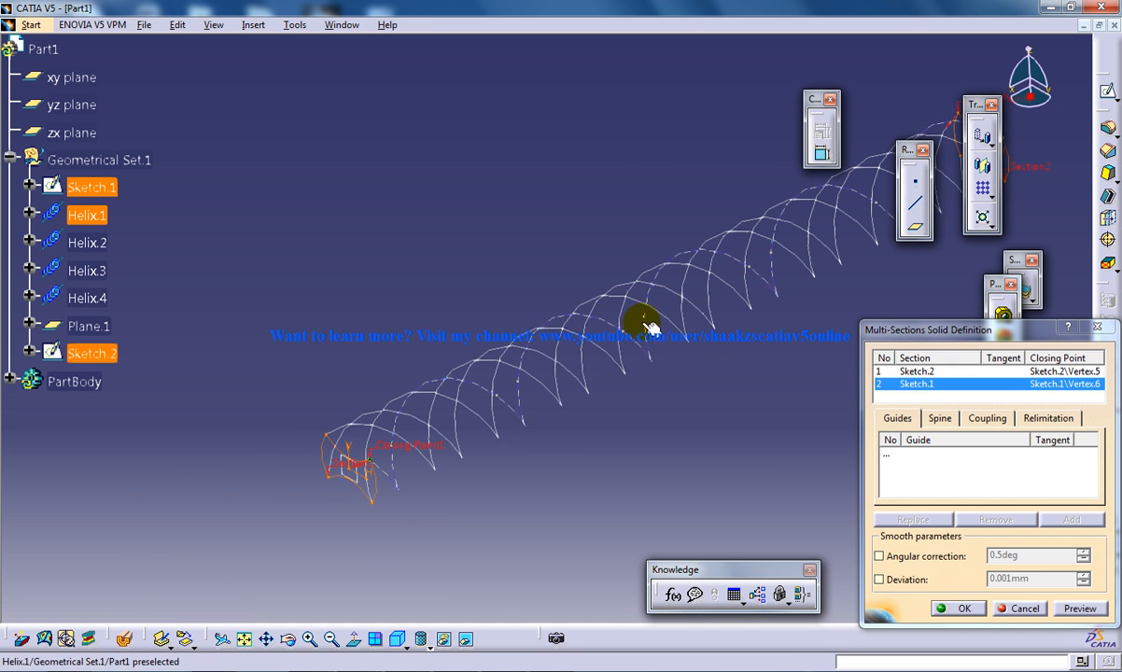
Step: Loft a multi-sections solid from Sketch.1 to Sketch.2, guided by Helix.1–Helix.4
{"action": "left_click_drag", "start_coordinate": [645, 322], "coordinate": [383, 403]}
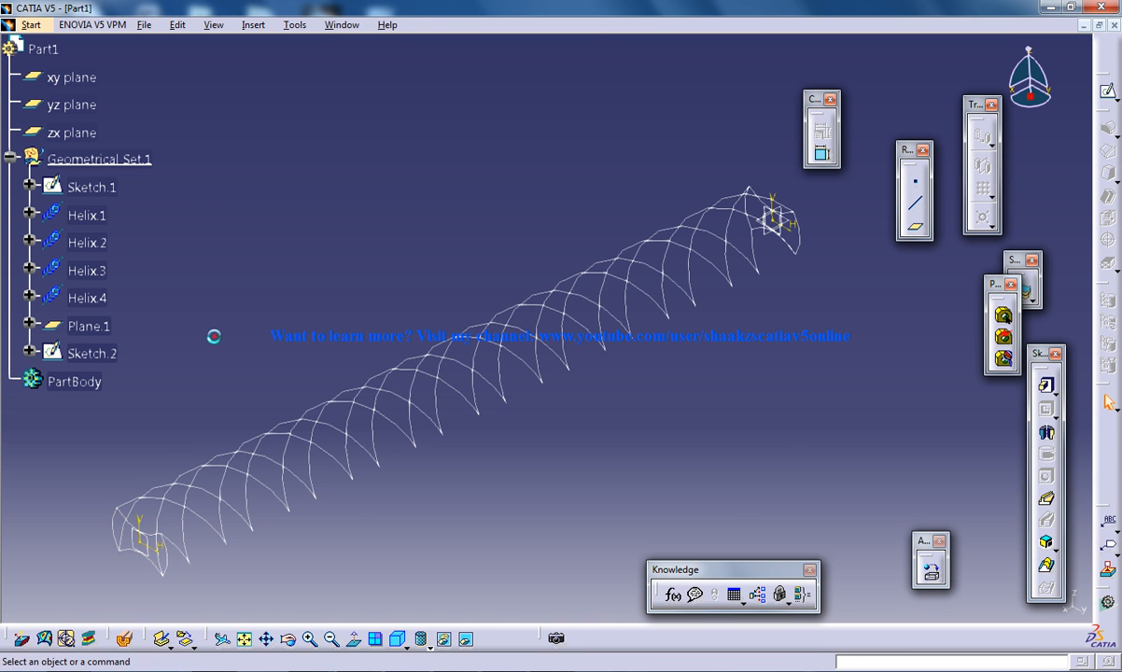
{"action": "mouse_move", "coordinate": [1048, 456]}
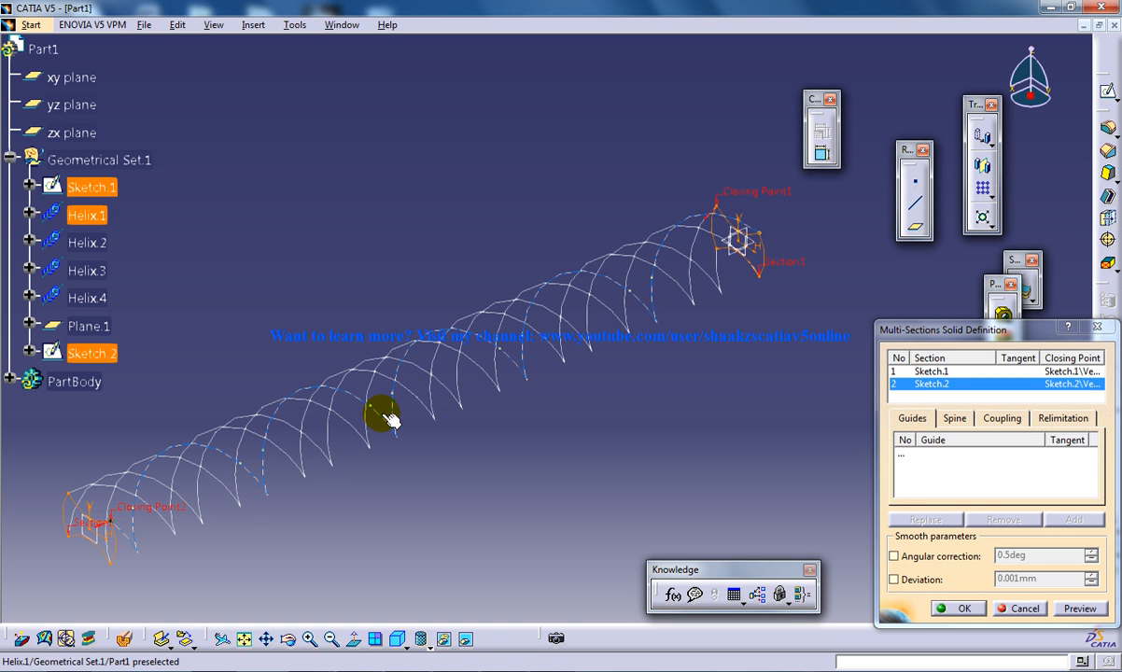
{"action": "left_click_drag", "start_coordinate": [388, 420], "coordinate": [288, 400]}
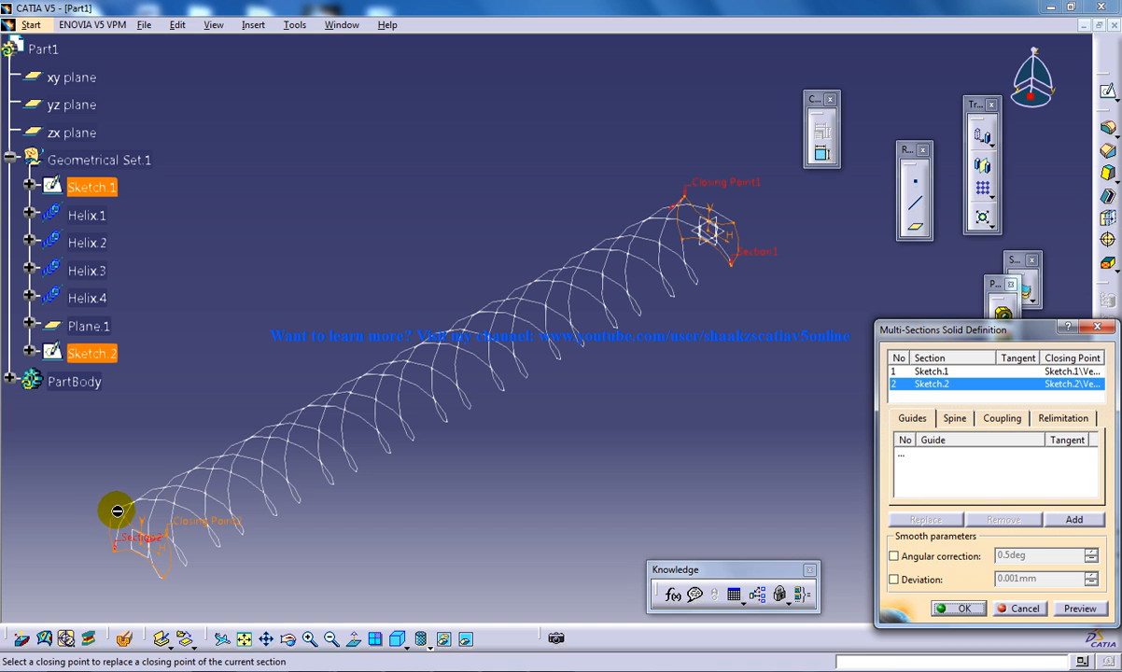
{"action": "left_click", "coordinate": [211, 469]}
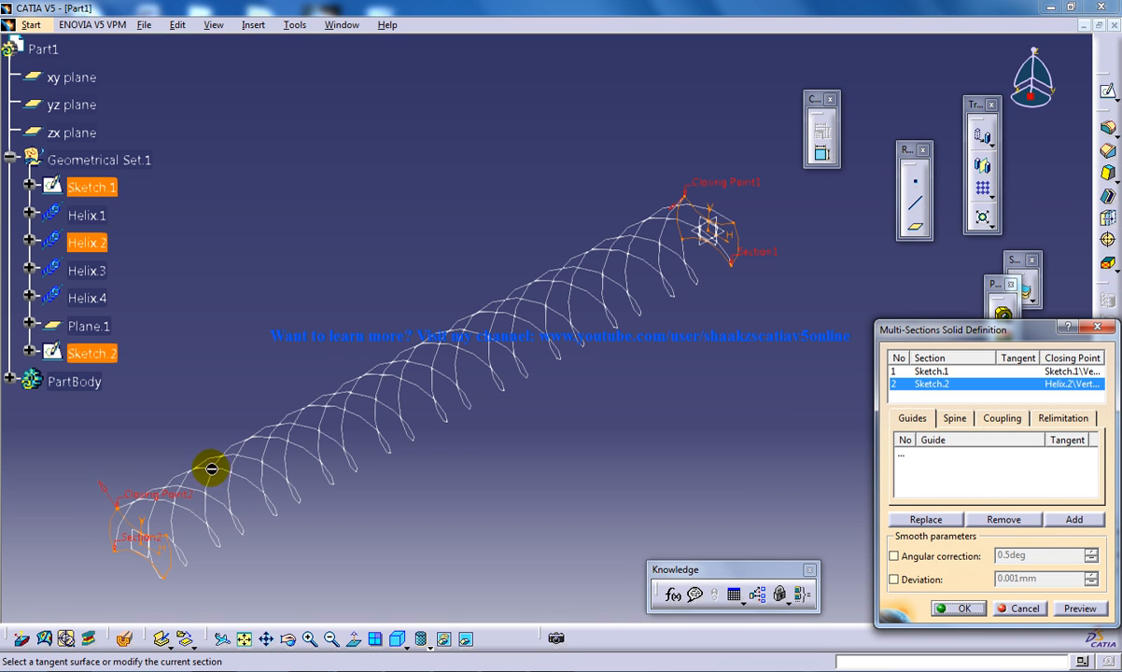
{"action": "mouse_move", "coordinate": [661, 187]}
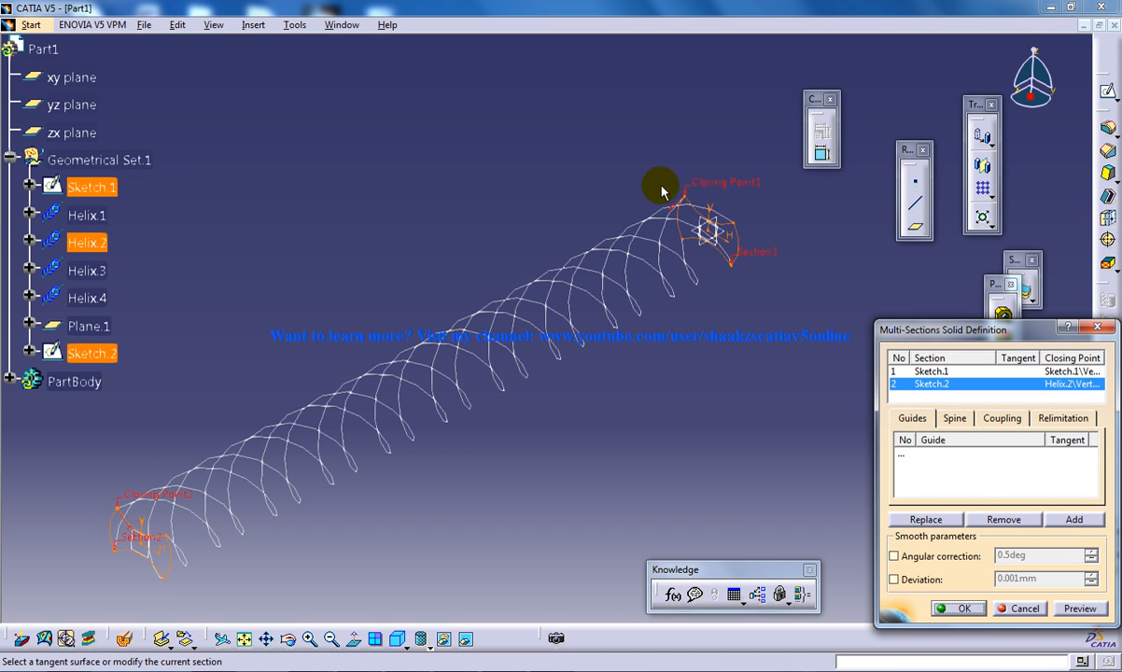
{"action": "left_click_drag", "start_coordinate": [662, 191], "coordinate": [446, 423]}
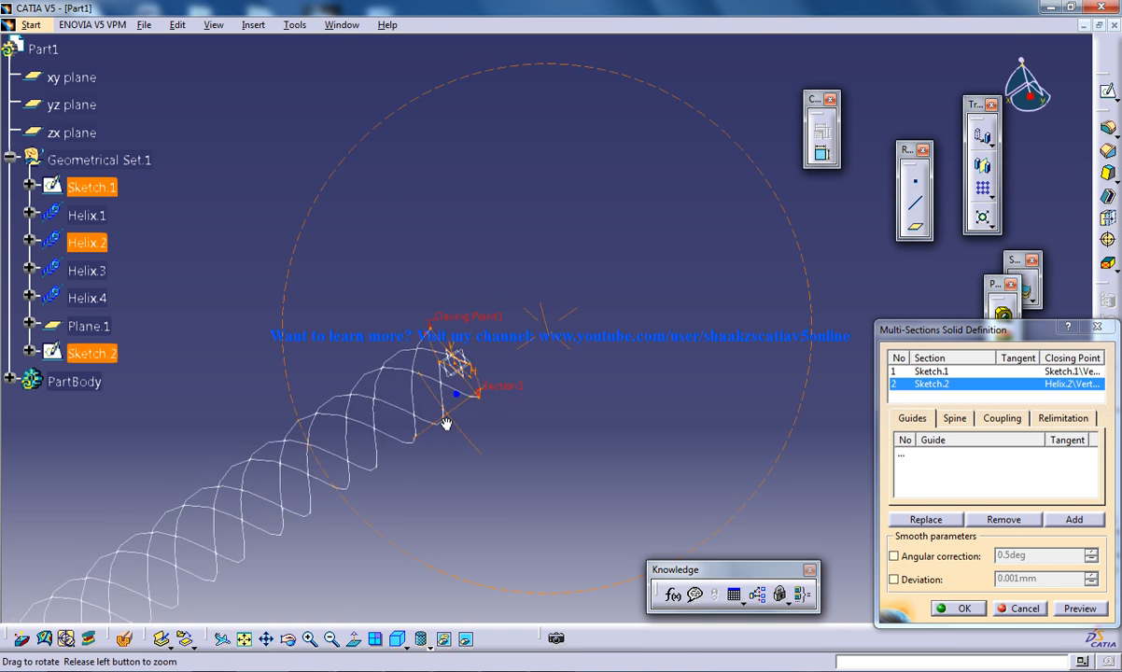
{"action": "left_click_drag", "start_coordinate": [447, 423], "coordinate": [521, 383]}
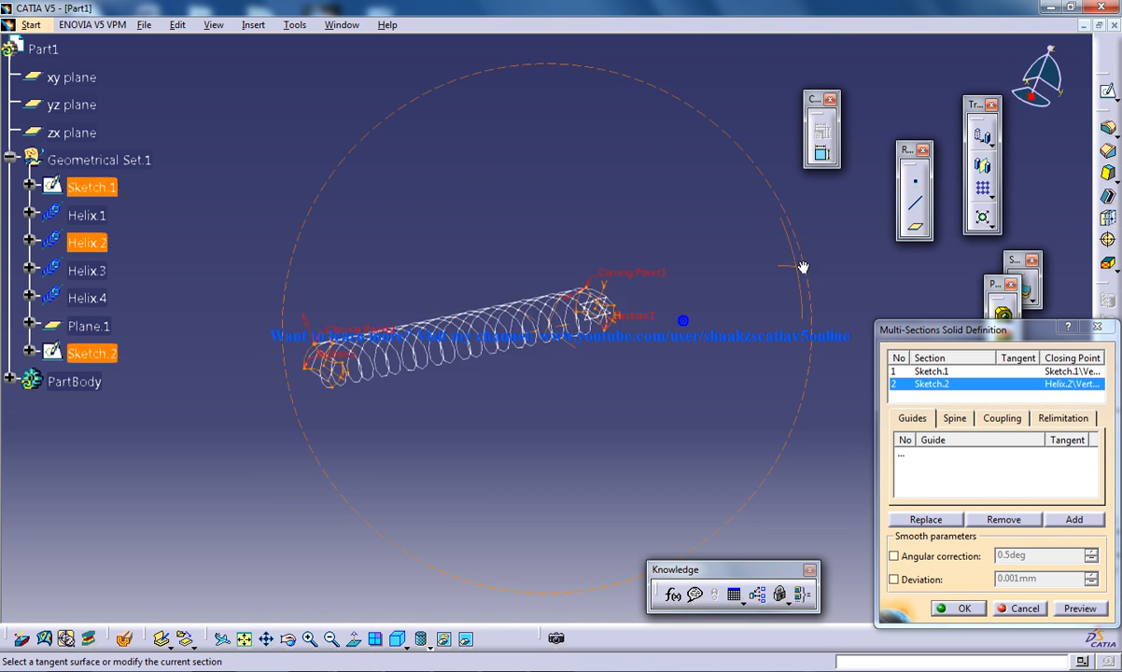
{"action": "left_click", "coordinate": [911, 417]}
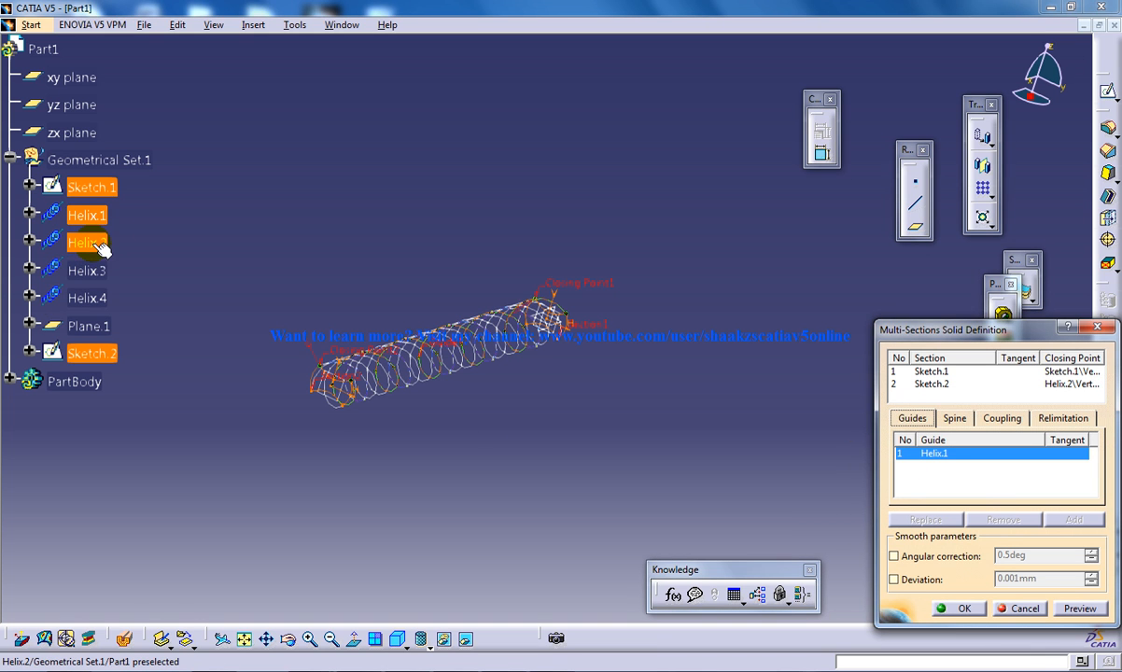
{"action": "left_click", "coordinate": [87, 269]}
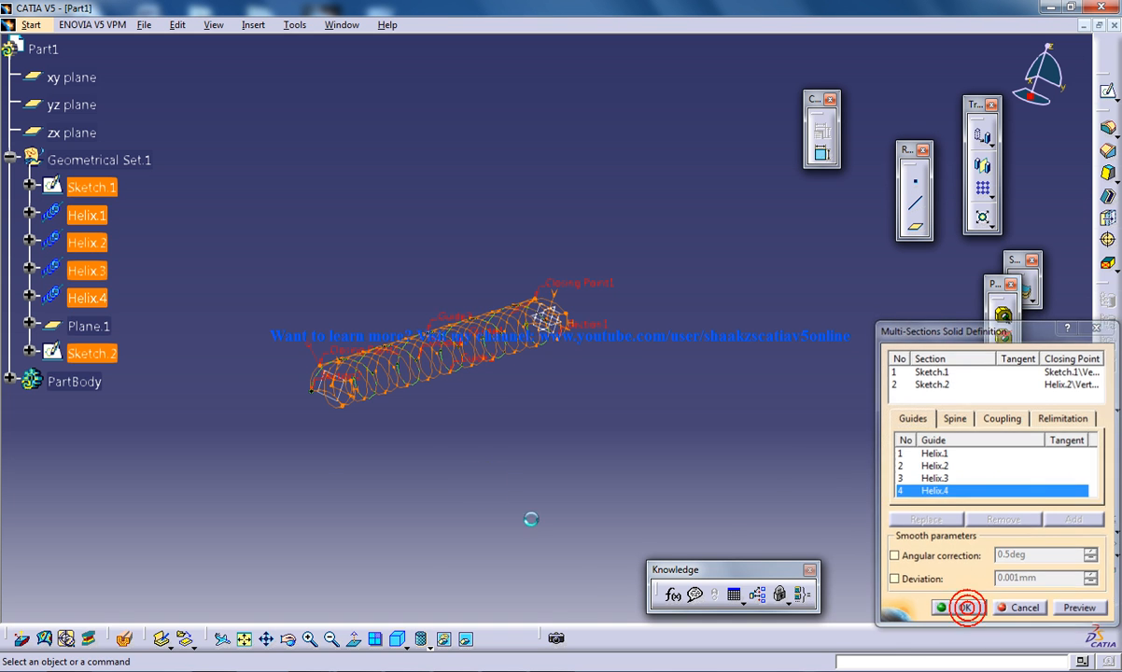
{"action": "left_click", "coordinate": [968, 607]}
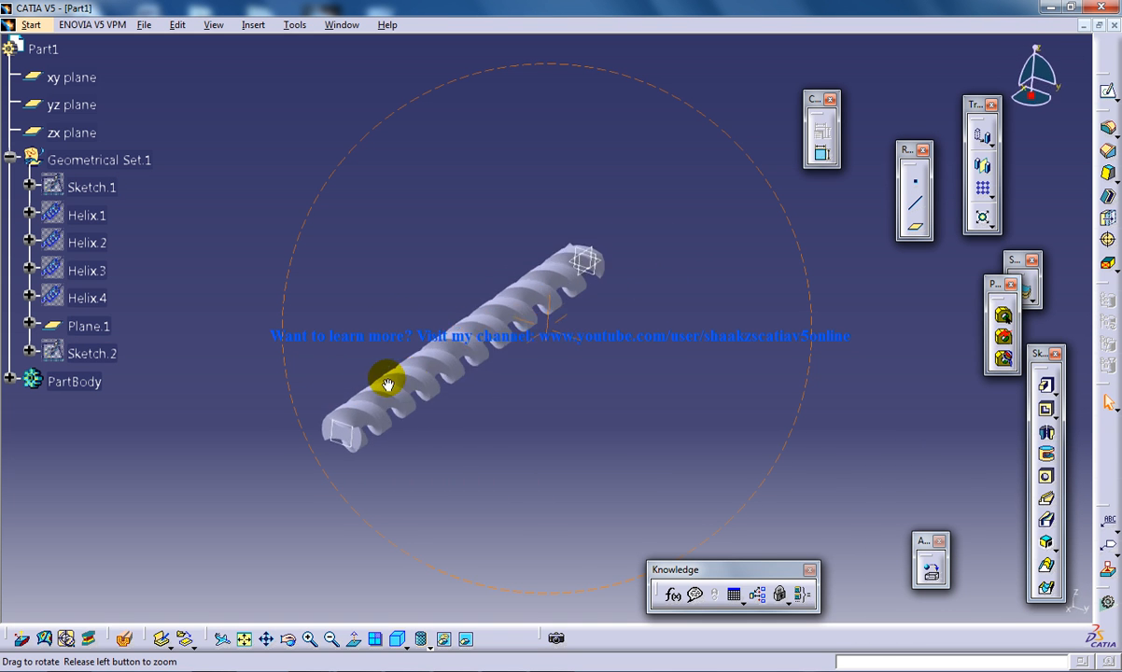
Step: Pad the body's end outline 20 mm in reverse as the shank, and sketch a 30° tip line
{"action": "left_click_drag", "start_coordinate": [388, 383], "coordinate": [681, 322]}
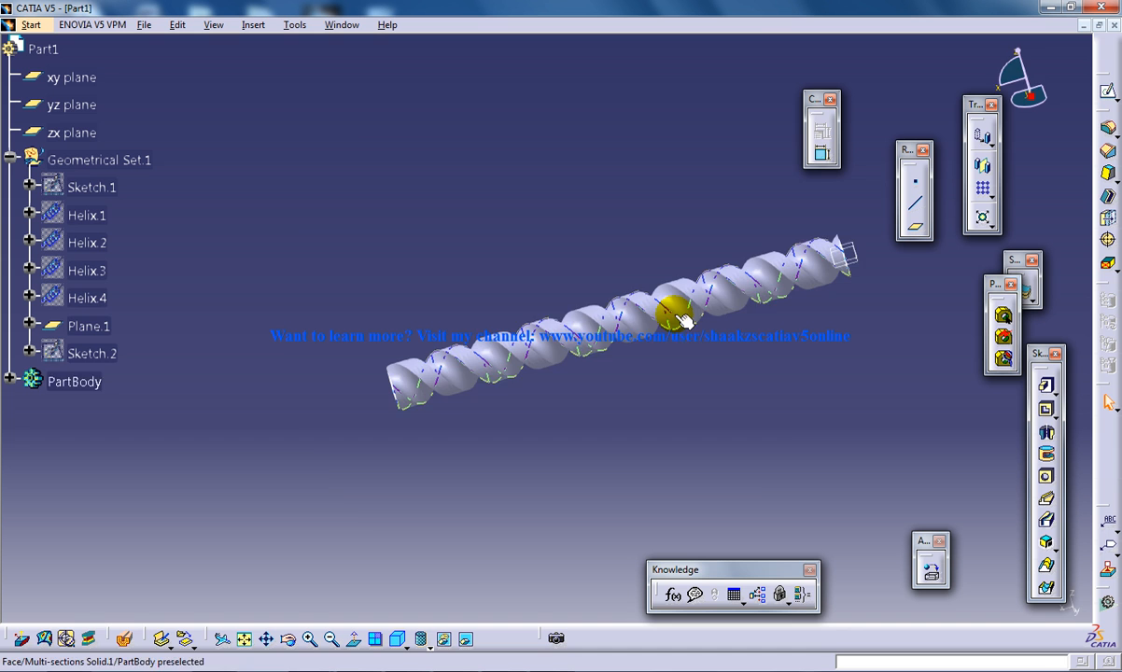
{"action": "left_click_drag", "start_coordinate": [673, 313], "coordinate": [557, 378]}
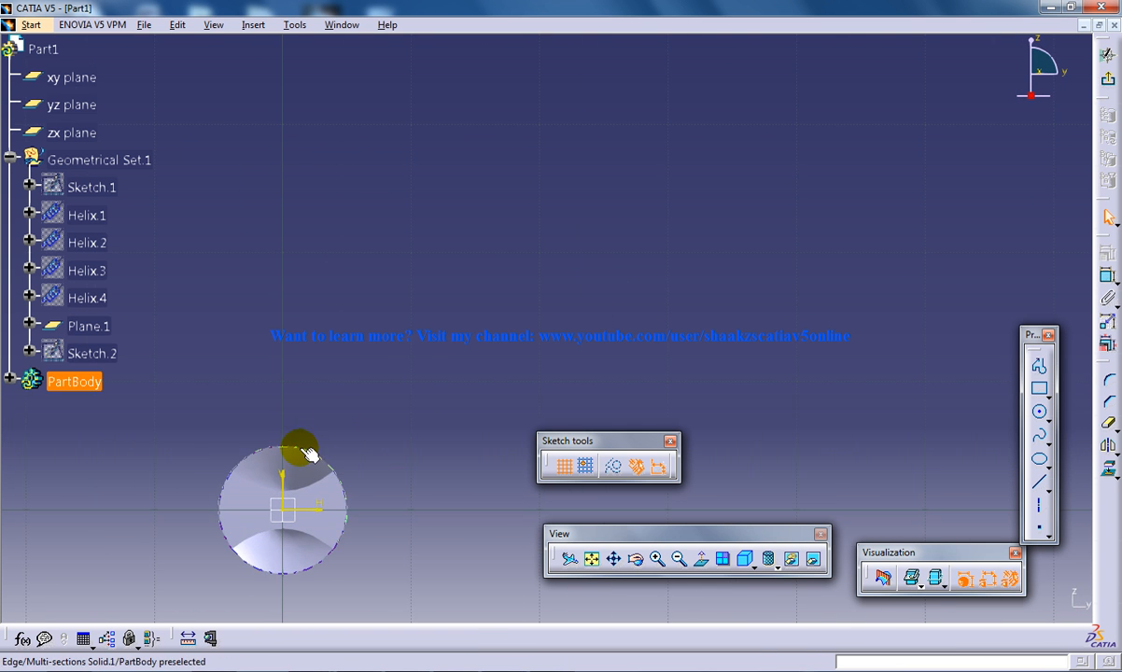
{"action": "left_click", "coordinate": [299, 446]}
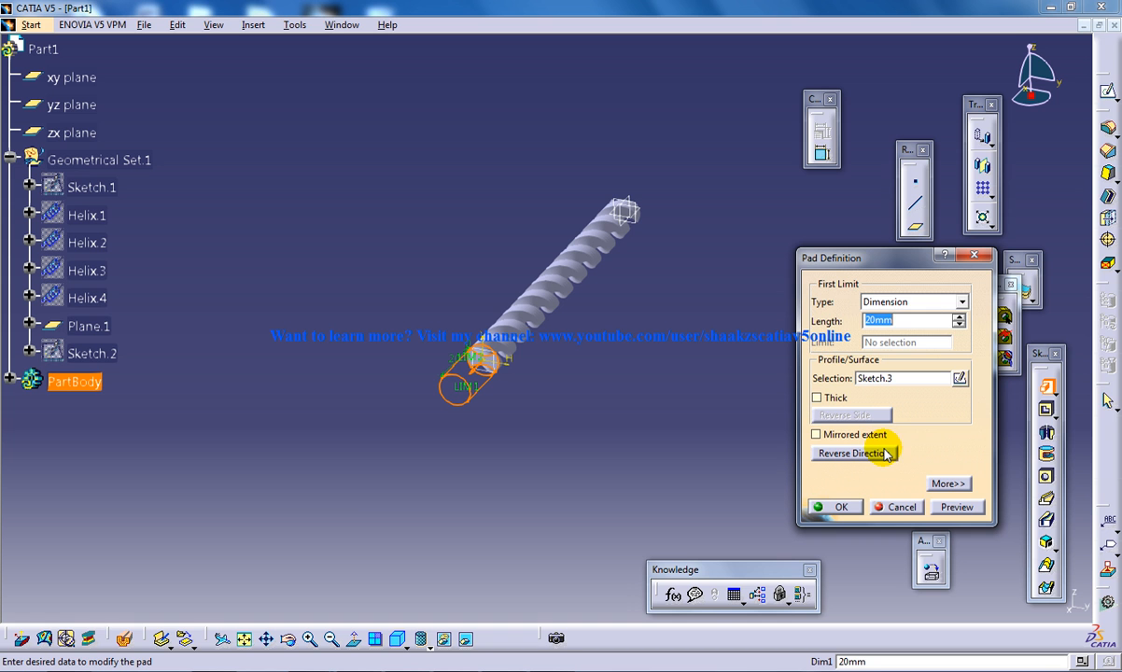
{"action": "left_click", "coordinate": [841, 506]}
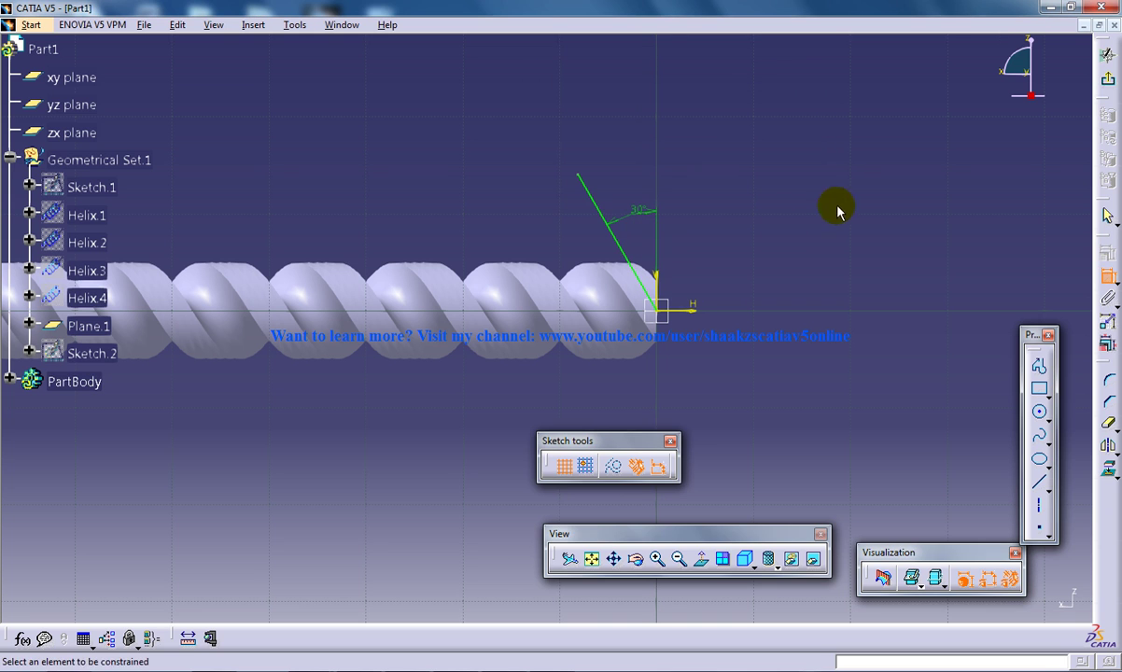
{"action": "mouse_move", "coordinate": [616, 242]}
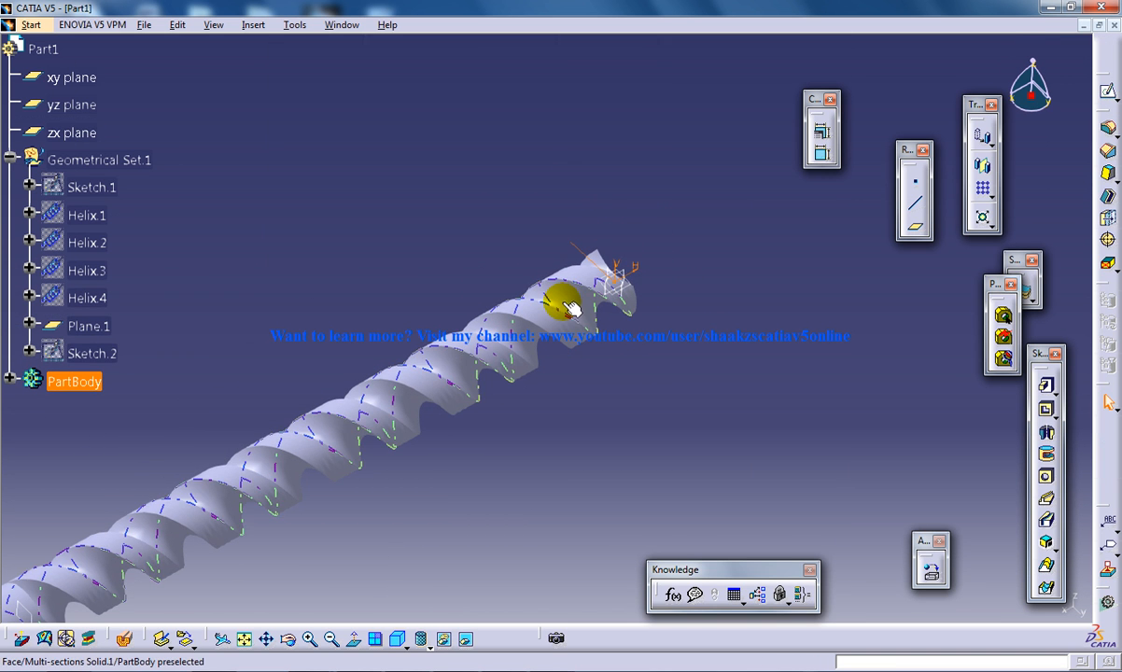
{"action": "left_click_drag", "start_coordinate": [570, 308], "coordinate": [462, 439]}
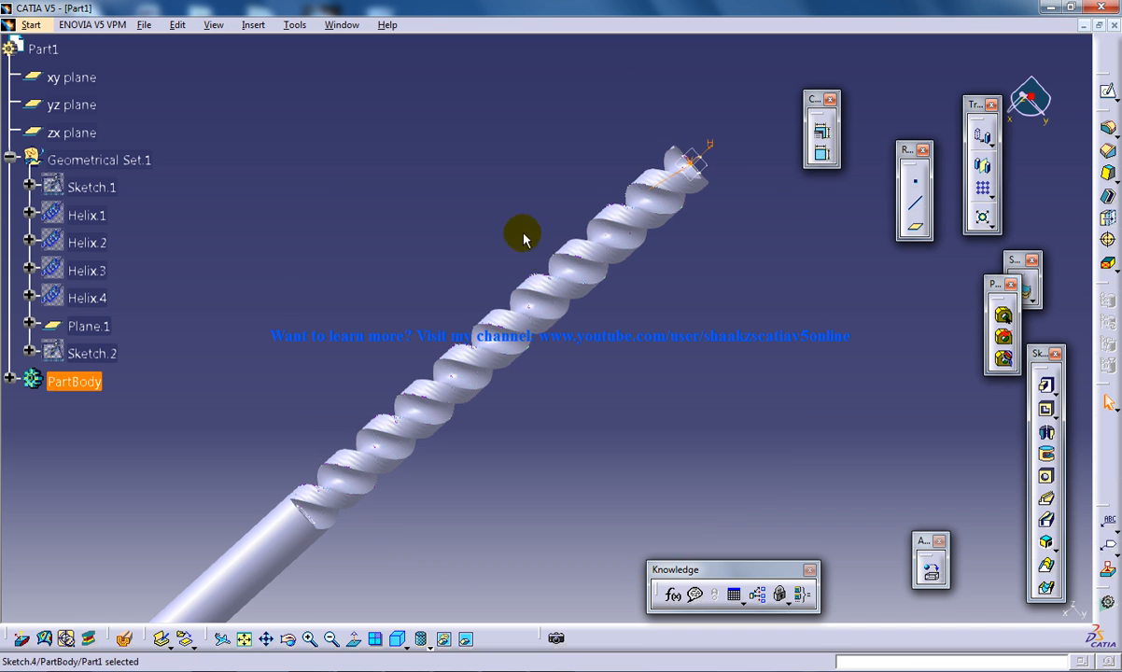
Step: In the shape design workbench, revolve Sketch.4 180° about the X axis into Revolute.1
{"action": "left_click", "coordinate": [31, 24]}
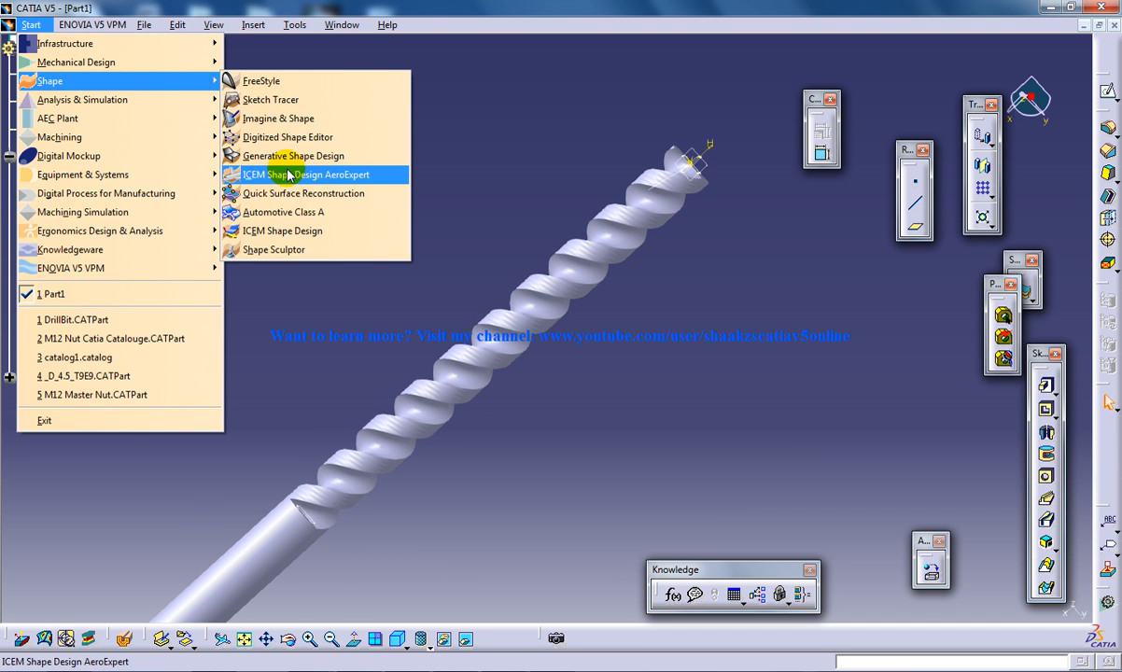
{"action": "left_click", "coordinate": [306, 175]}
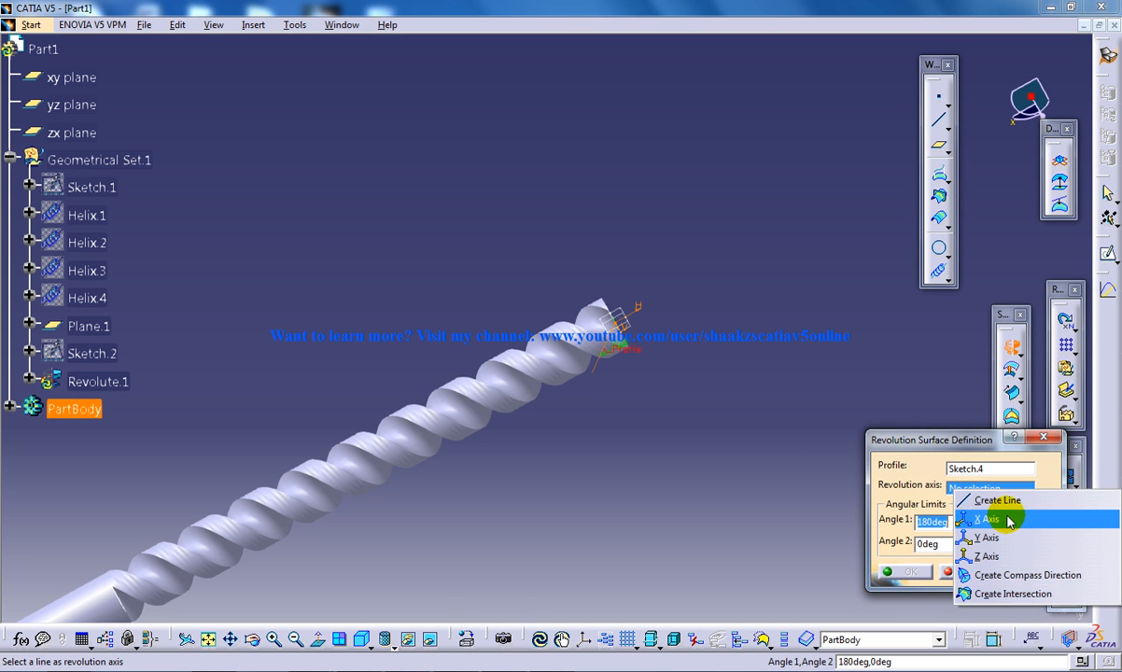
{"action": "left_click", "coordinate": [988, 518]}
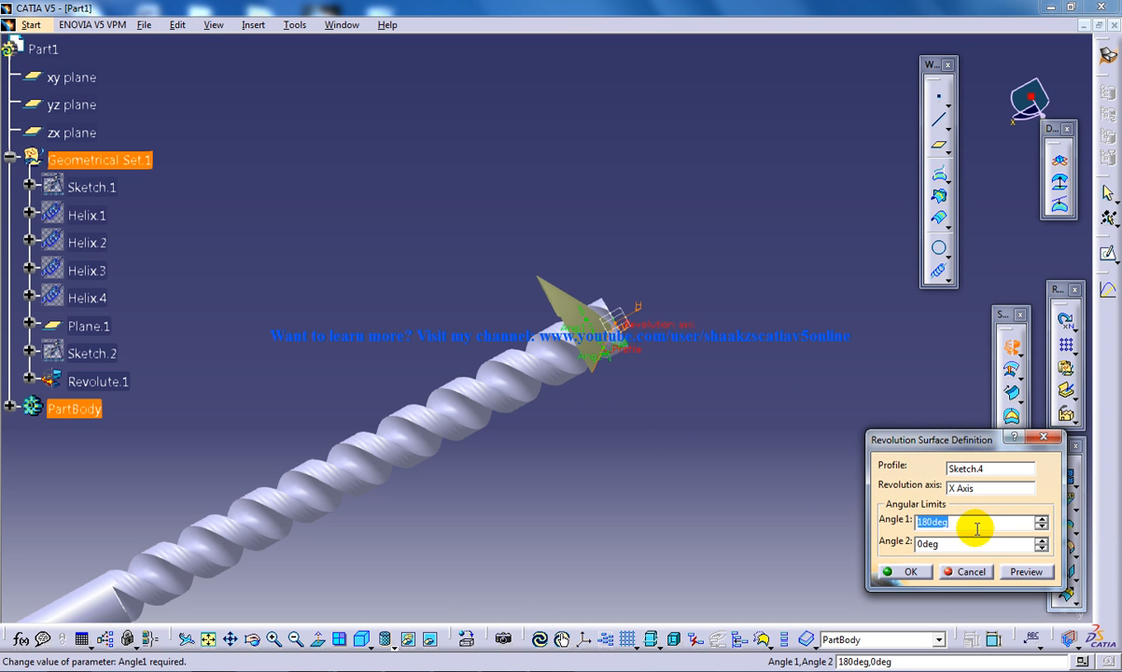
{"action": "left_click", "coordinate": [972, 571]}
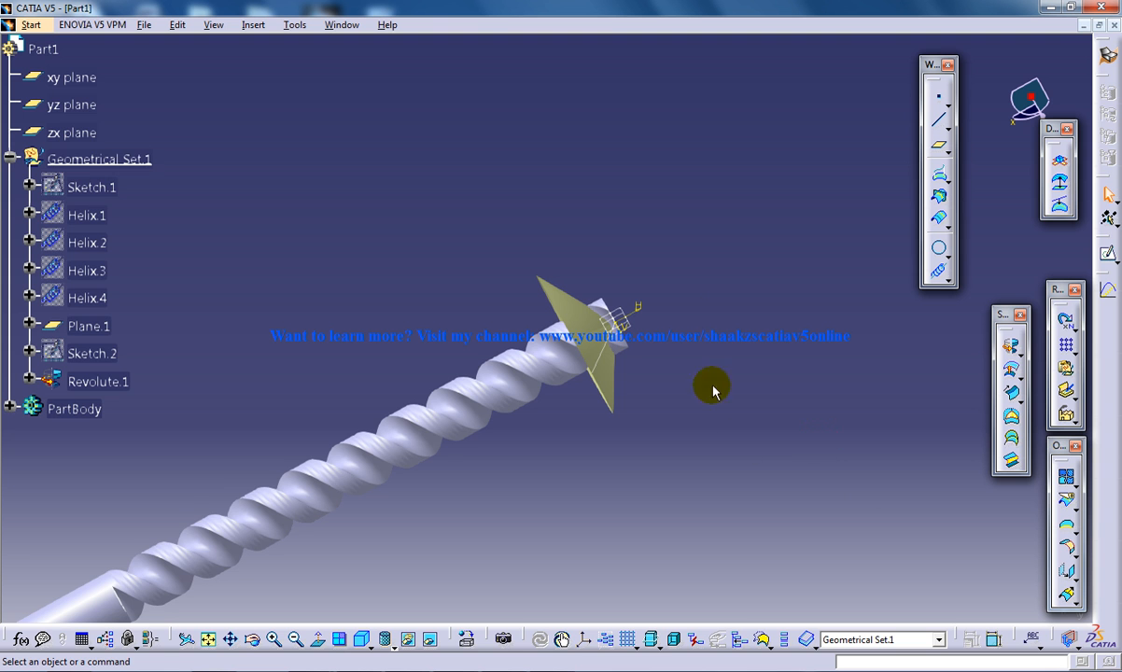
Step: Back in Part Design, split the solid with Revolute.1 to form the conical point
{"action": "left_click", "coordinate": [31, 24]}
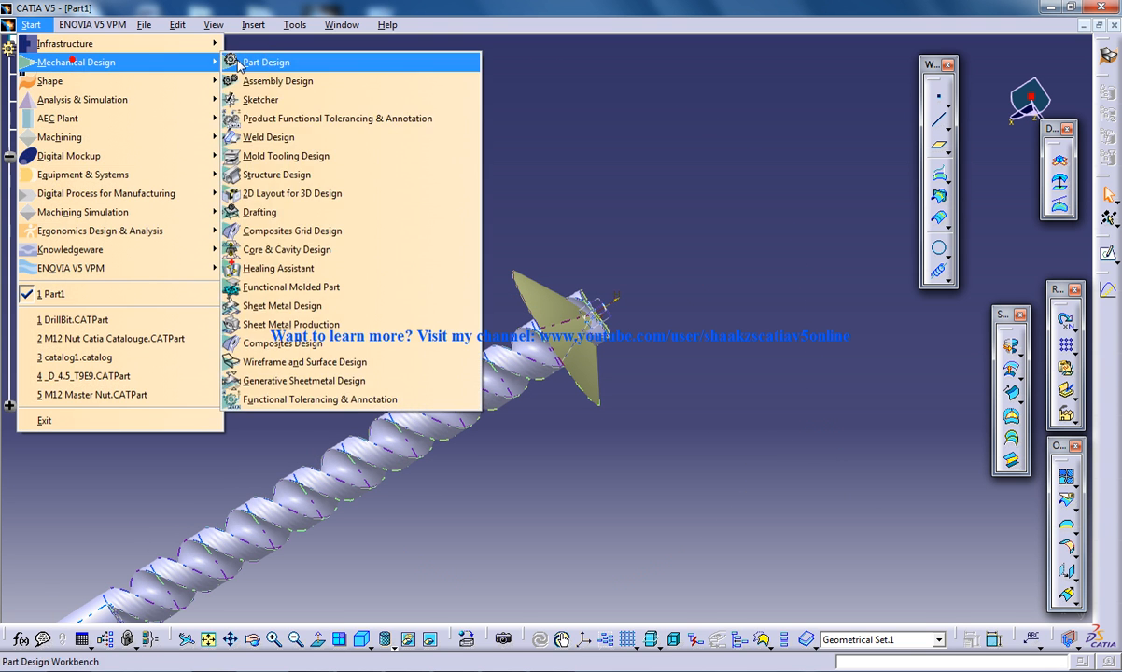
{"action": "left_click", "coordinate": [253, 25]}
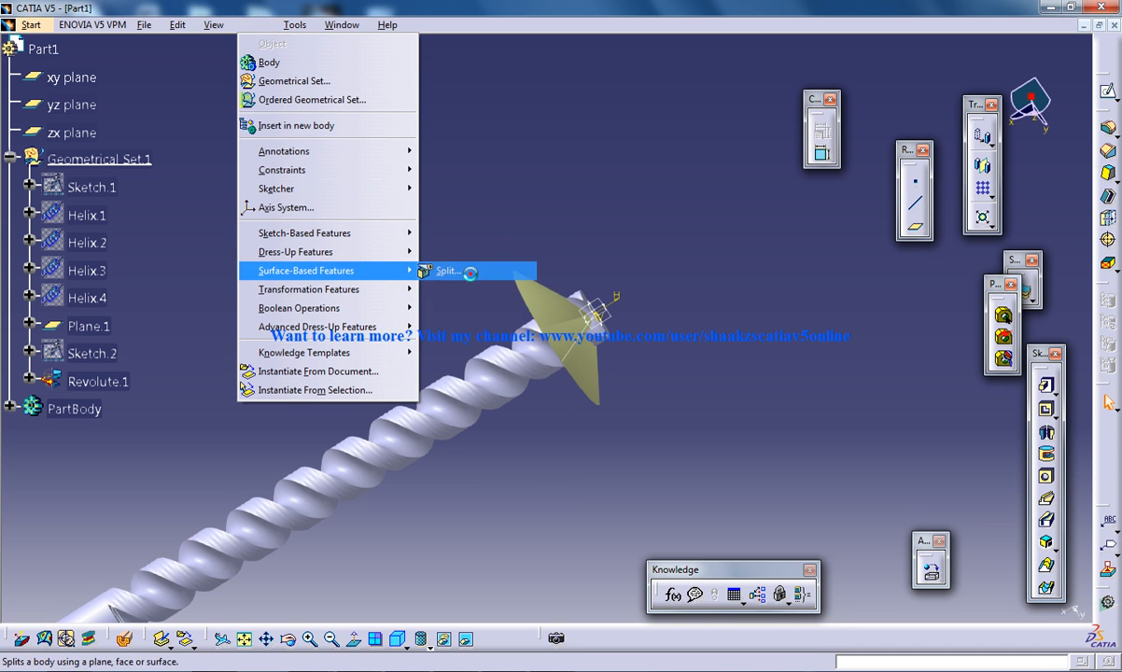
{"action": "left_click", "coordinate": [448, 271]}
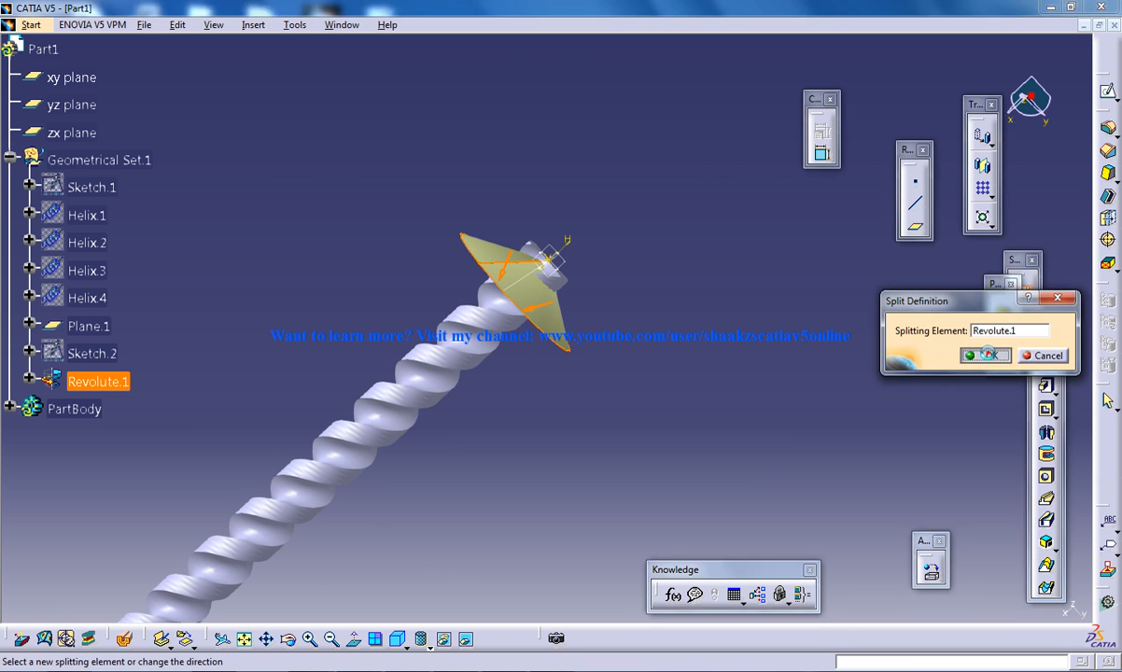
{"action": "left_click", "coordinate": [986, 356]}
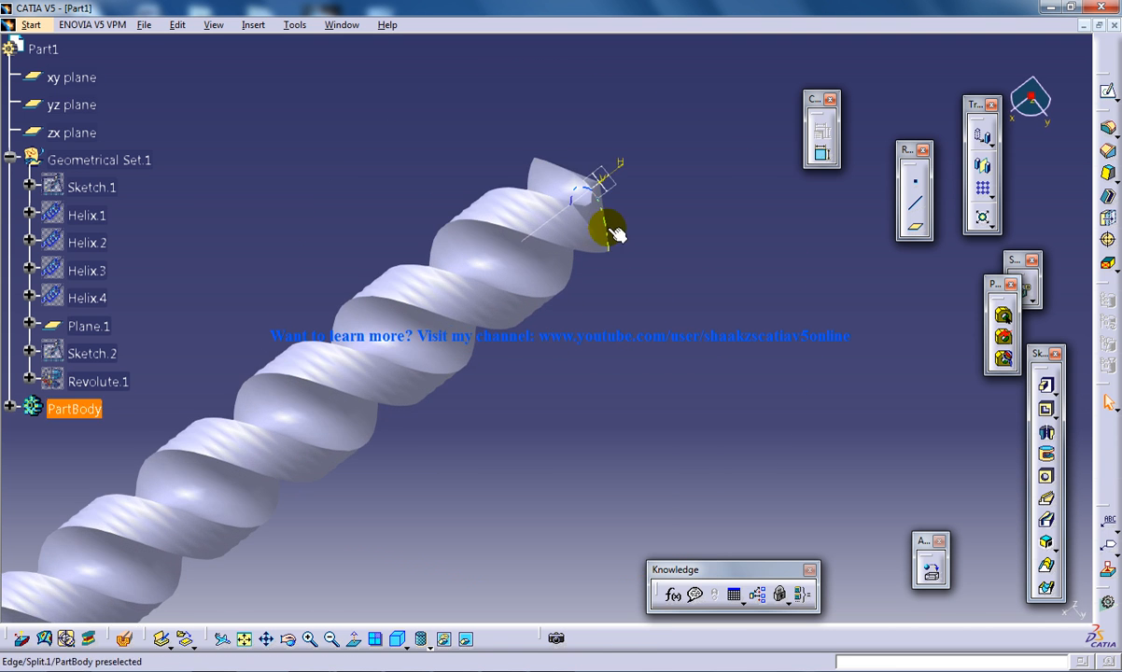
Step: Orbit around the tip to the shank end and bring up the workbench list
{"action": "left_click_drag", "start_coordinate": [617, 233], "coordinate": [672, 378]}
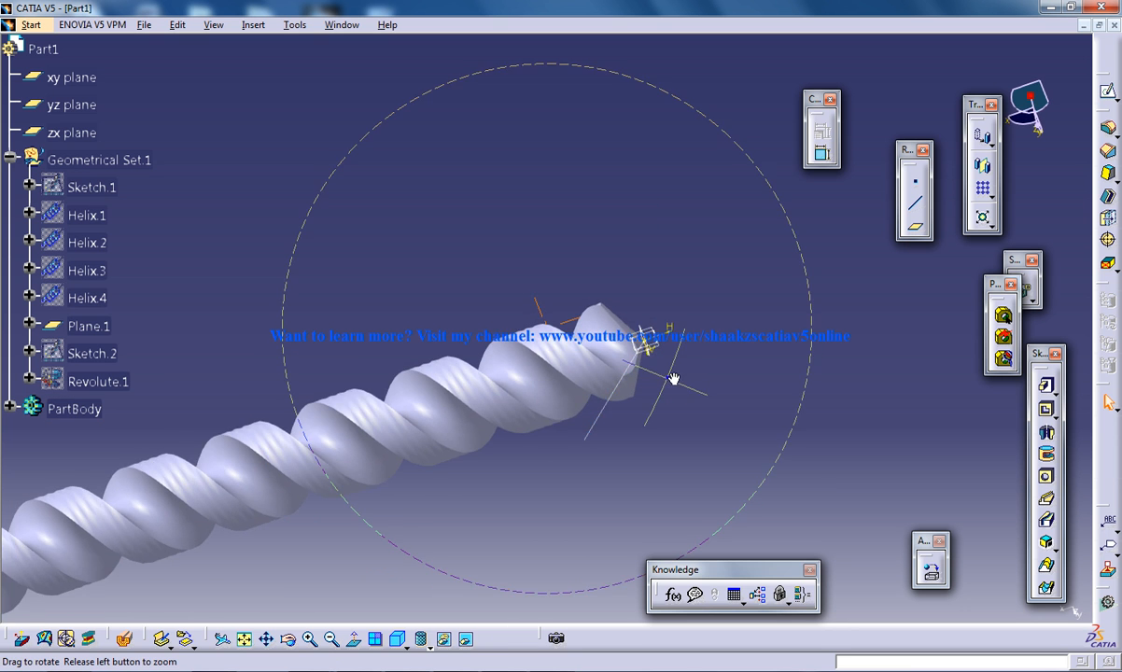
{"action": "left_click_drag", "start_coordinate": [672, 374], "coordinate": [789, 324]}
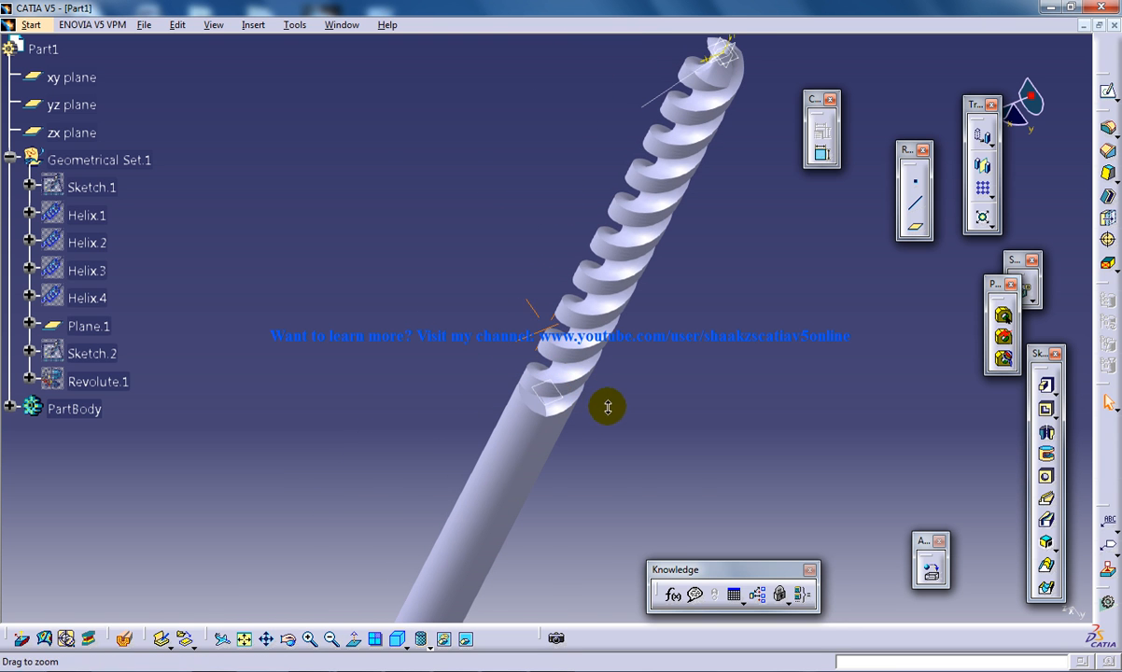
{"action": "left_click", "coordinate": [31, 24]}
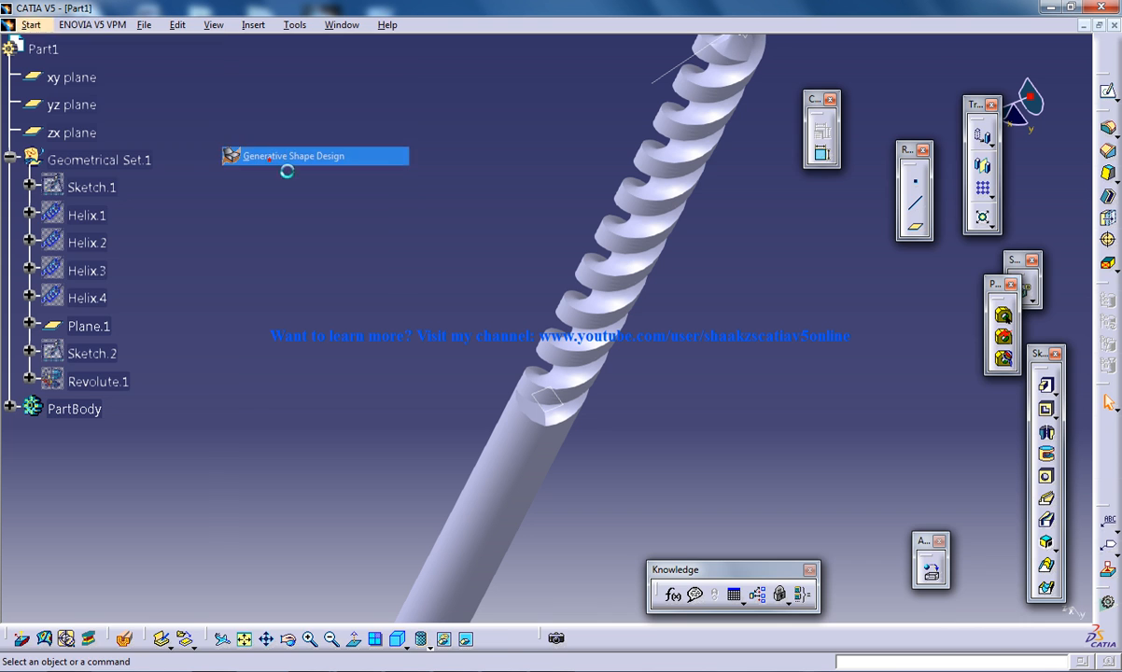
Step: Create Sweep.1 along a new 20 mm line tangent to the flute edge, then inspect it
{"action": "left_click", "coordinate": [315, 156]}
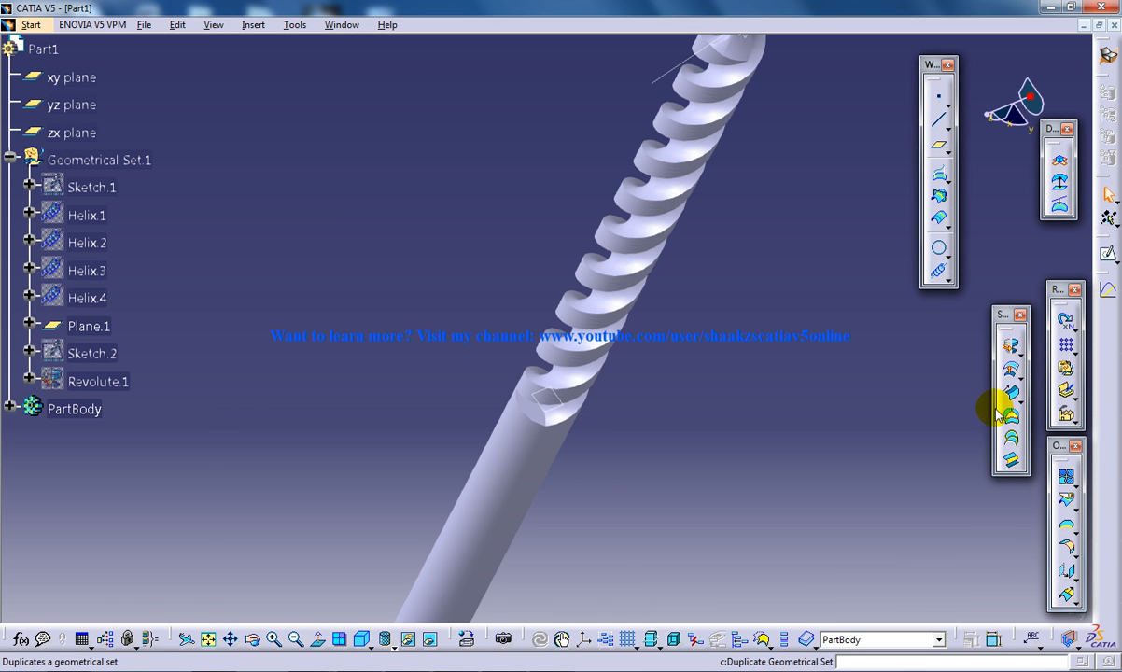
{"action": "left_click", "coordinate": [1014, 428]}
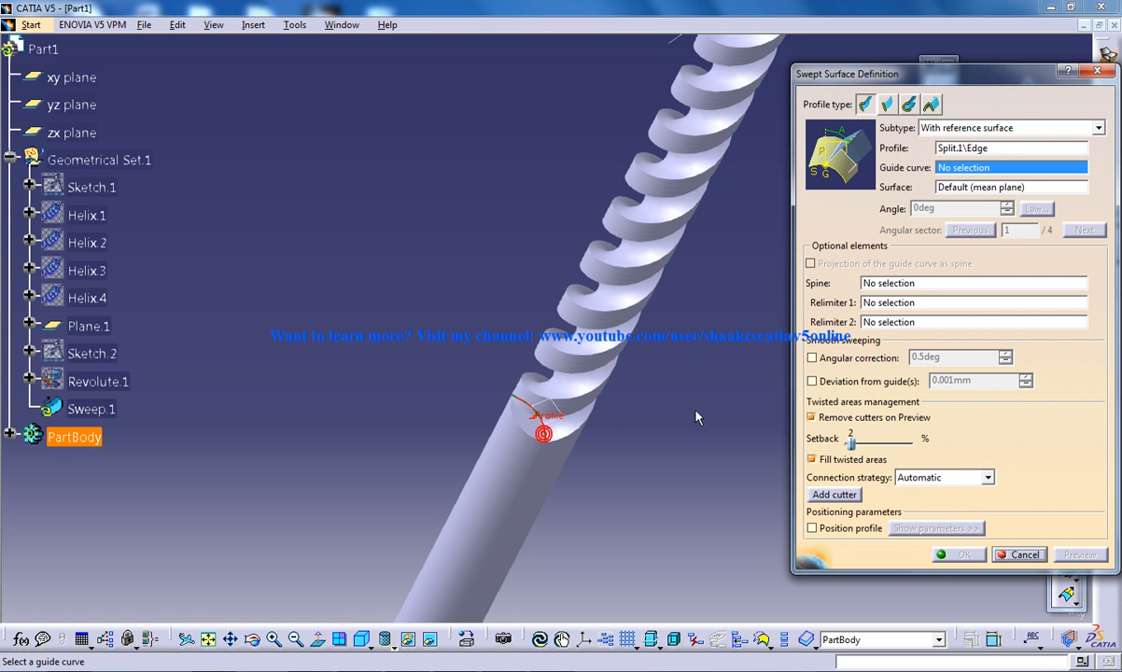
{"action": "right_click", "coordinate": [1012, 167]}
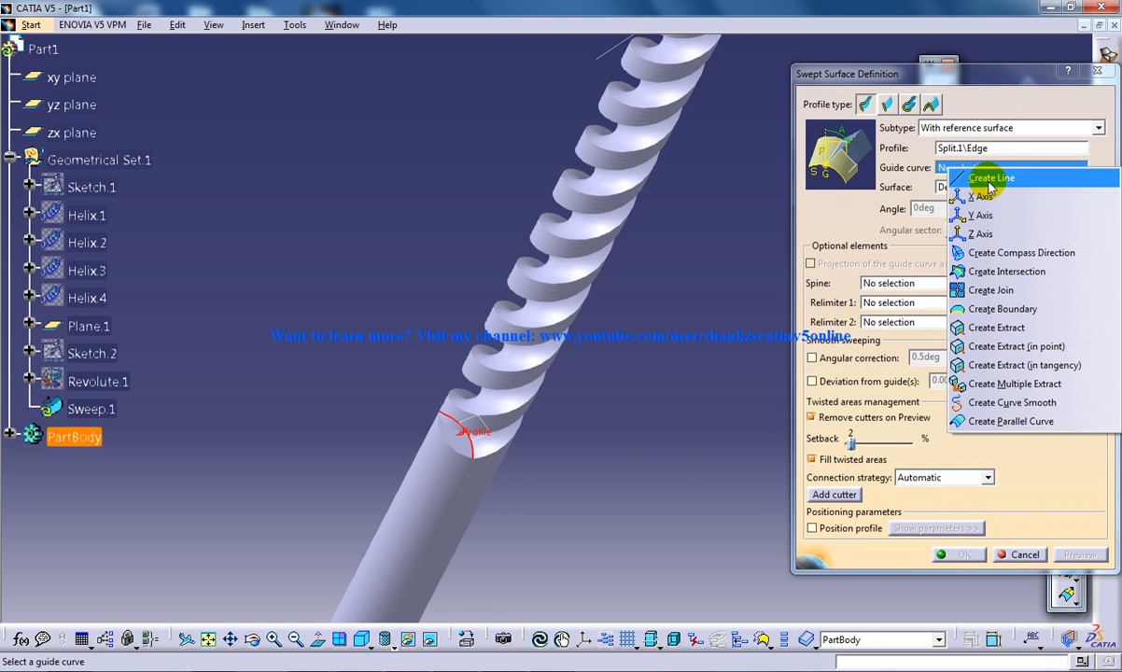
{"action": "left_click", "coordinate": [992, 177]}
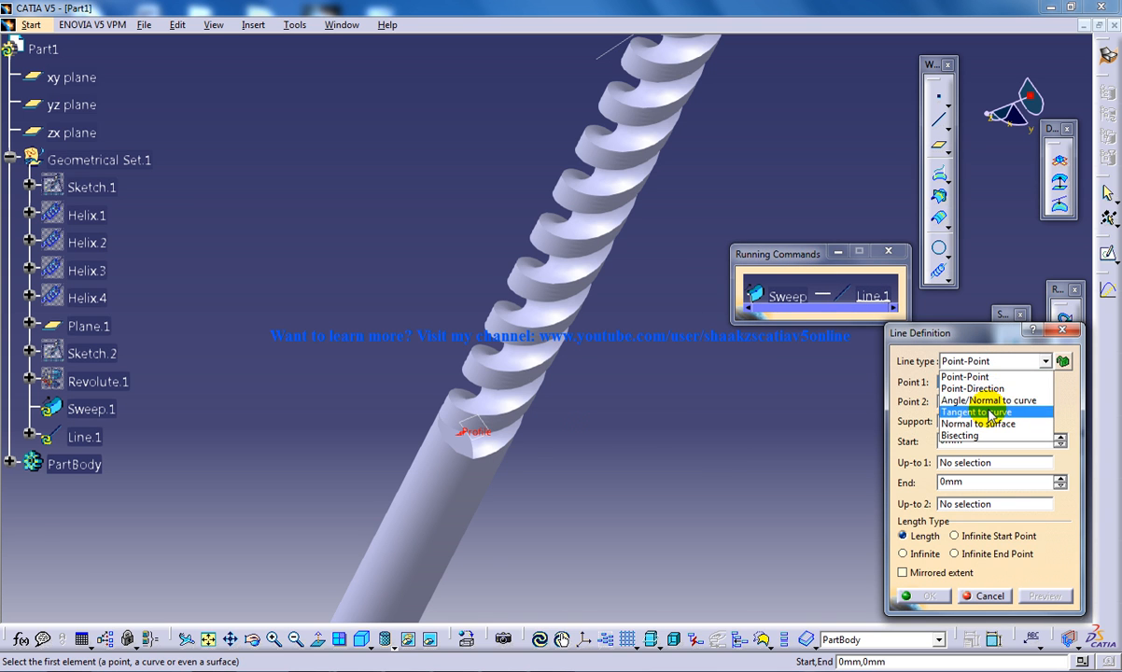
{"action": "left_click", "coordinate": [975, 412]}
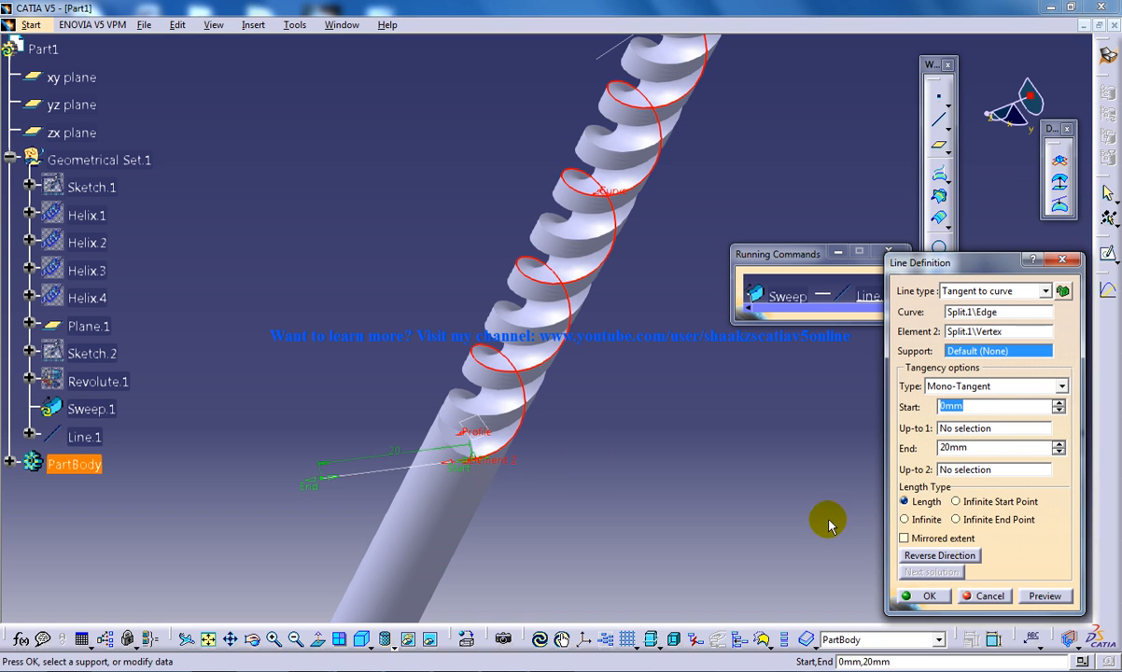
{"action": "left_click", "coordinate": [929, 596]}
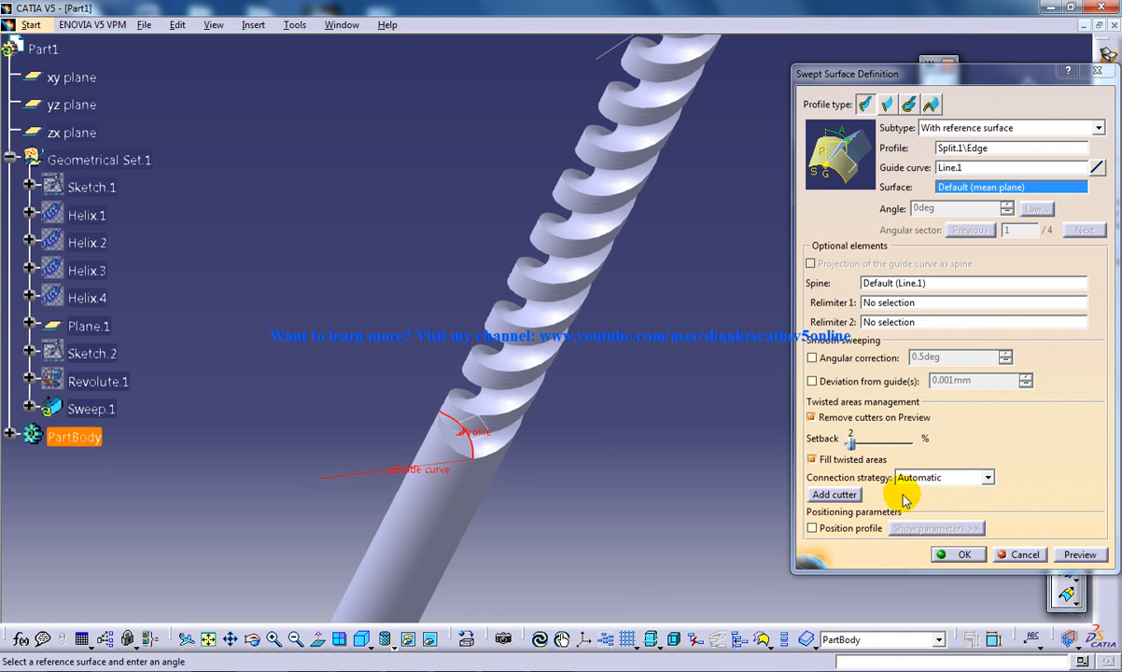
{"action": "left_click", "coordinate": [959, 554]}
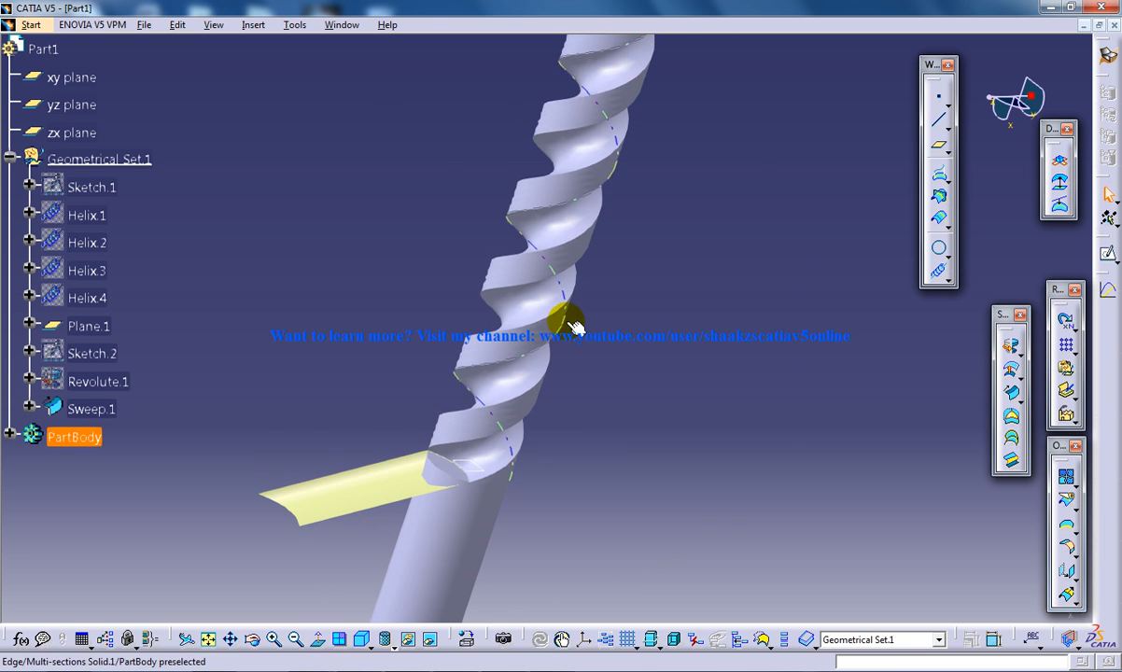
{"action": "left_click_drag", "start_coordinate": [570, 322], "coordinate": [527, 416]}
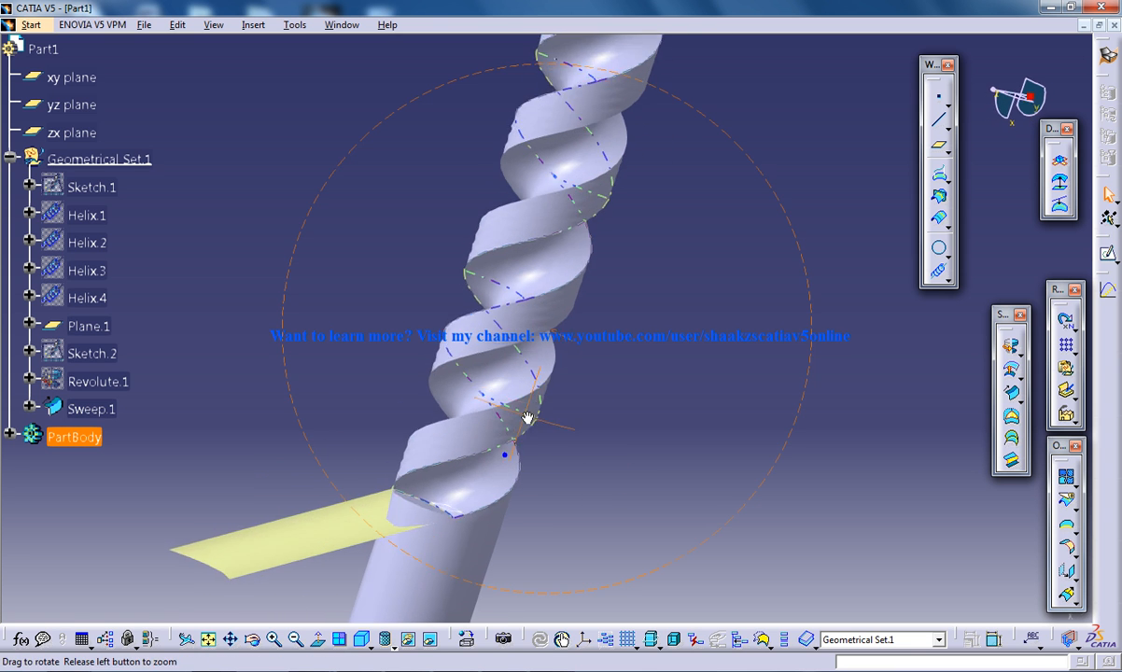
{"action": "left_click_drag", "start_coordinate": [528, 416], "coordinate": [414, 403]}
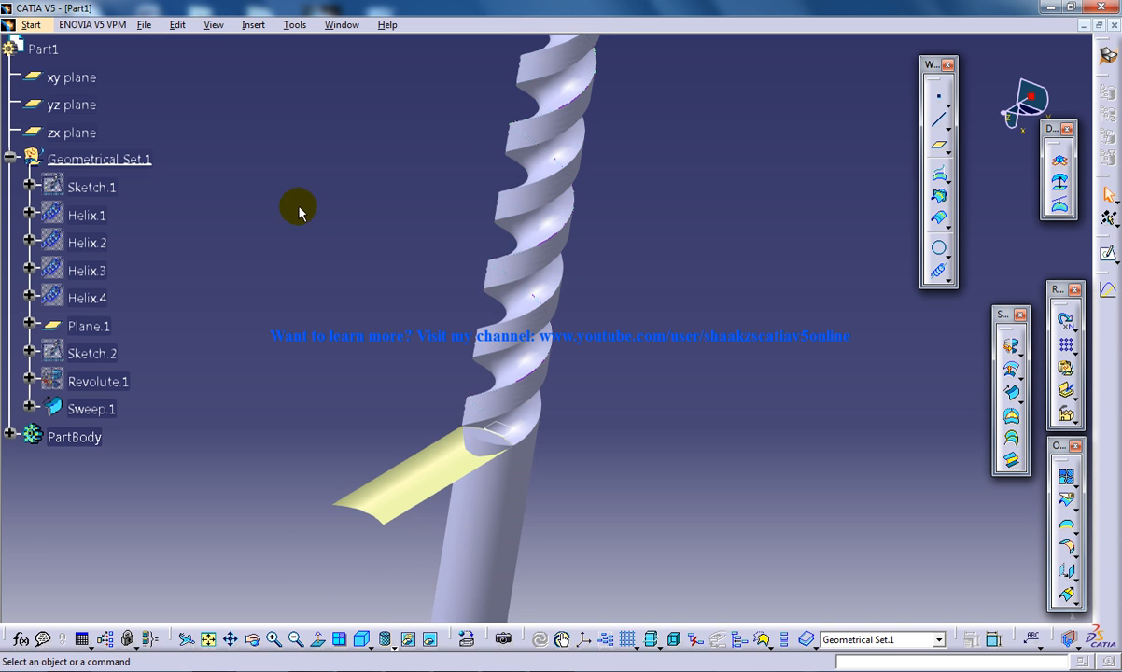
Step: In Part Design, split the body with Sweep.1 after acknowledging the work object warning
{"action": "left_click", "coordinate": [31, 24]}
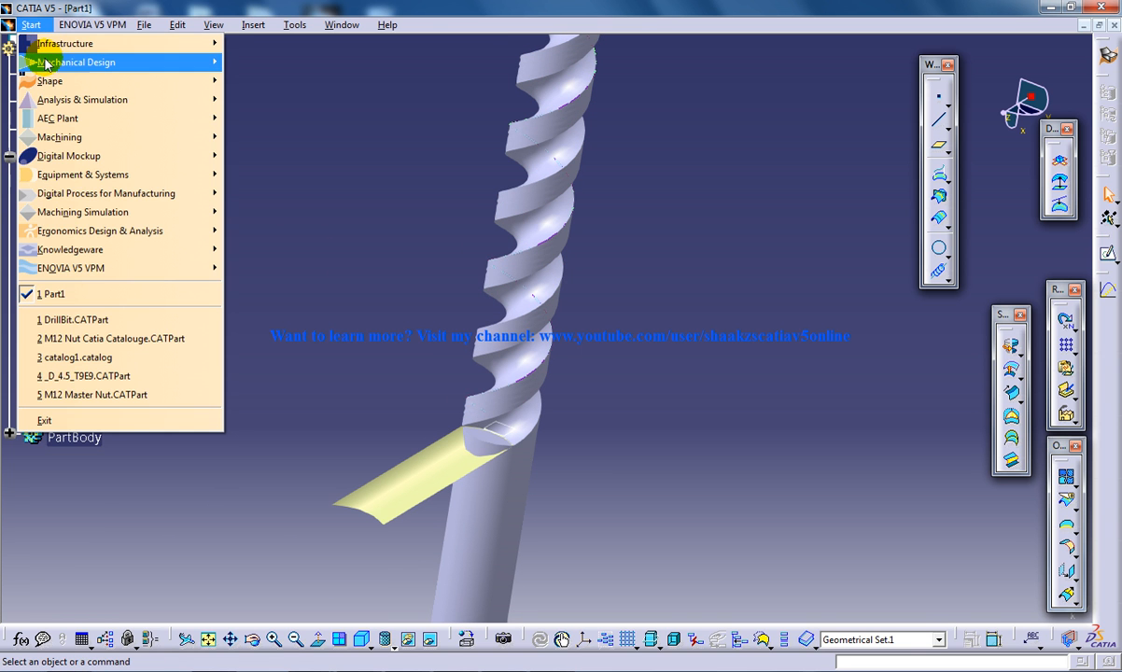
{"action": "left_click", "coordinate": [253, 24]}
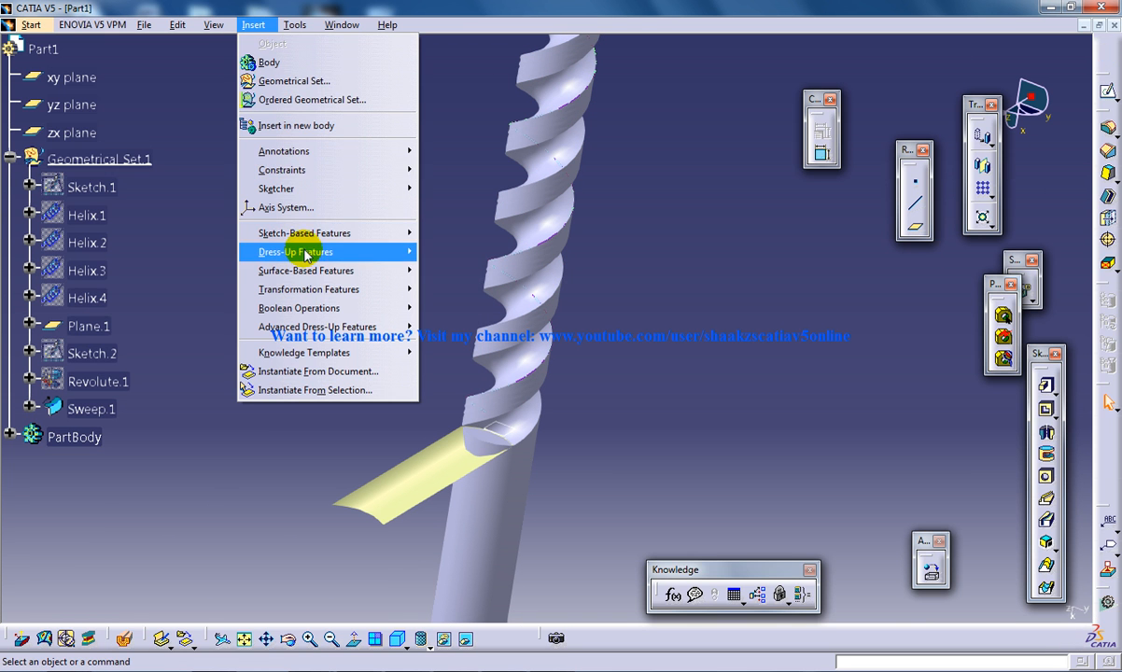
{"action": "left_click", "coordinate": [295, 252]}
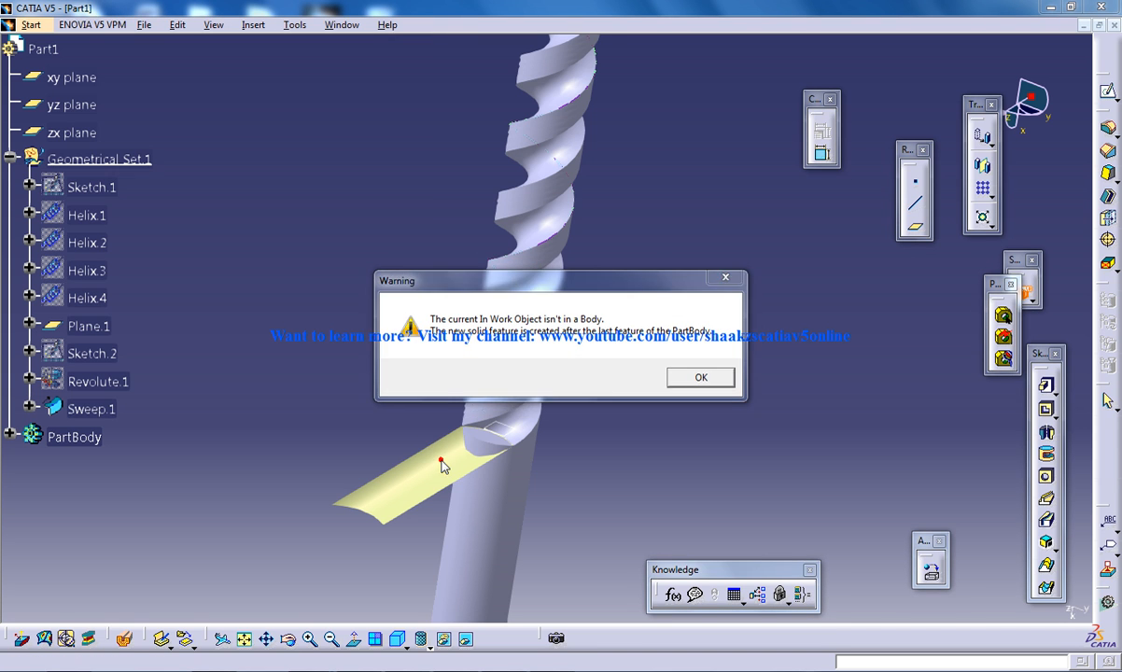
{"action": "left_click", "coordinate": [700, 377]}
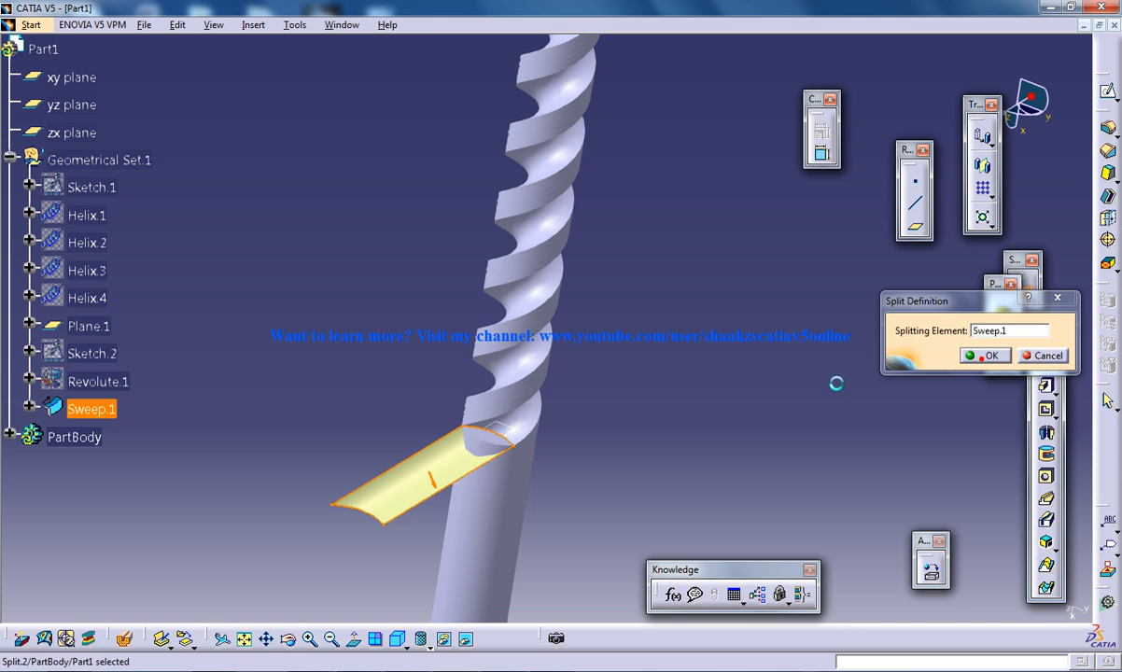
{"action": "left_click", "coordinate": [985, 356]}
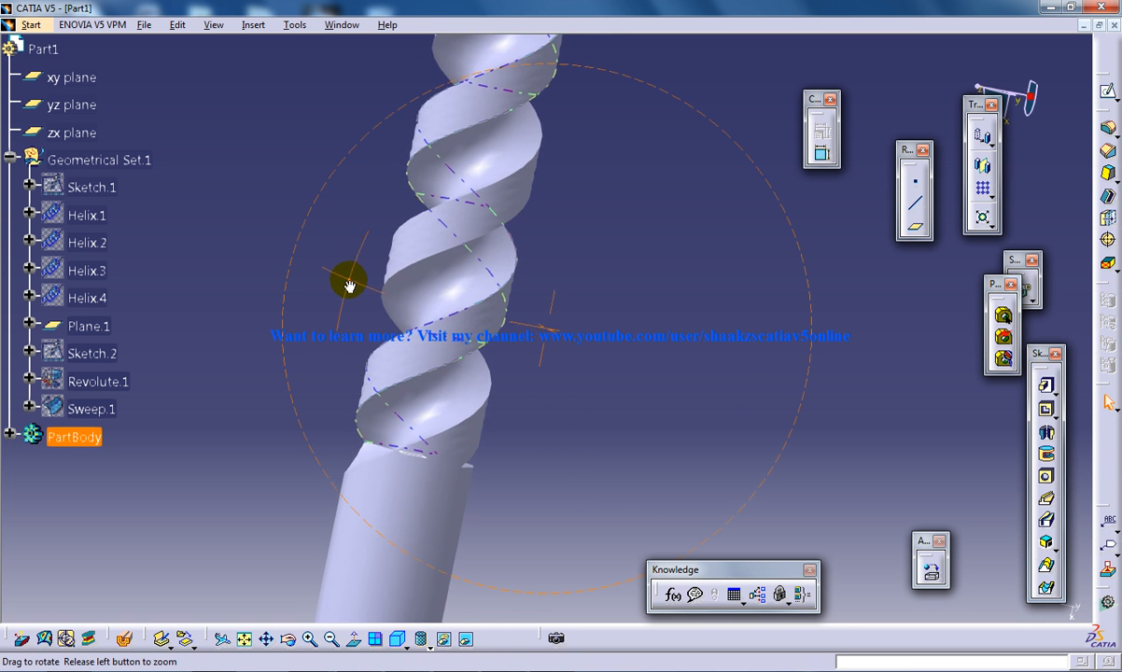
{"action": "left_click_drag", "start_coordinate": [349, 283], "coordinate": [729, 451]}
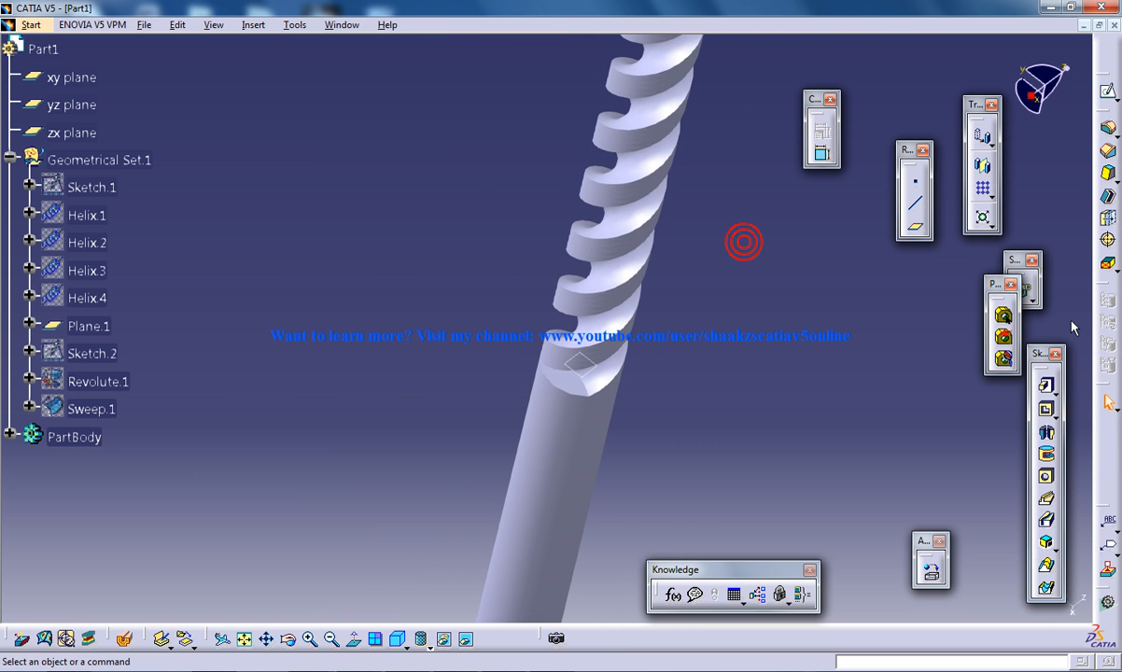
Step: Abandon the unfinished sweep and set Extrapol.1 to a 10mm tangent extrapolation
{"action": "left_click", "coordinate": [30, 24]}
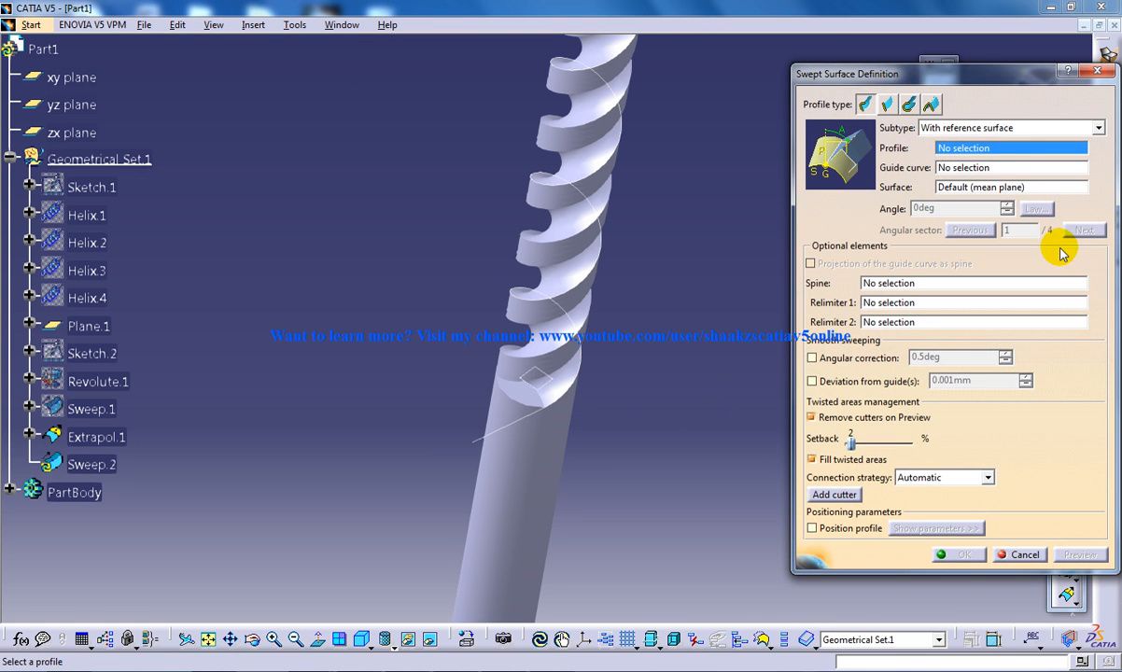
{"action": "left_click", "coordinate": [523, 383]}
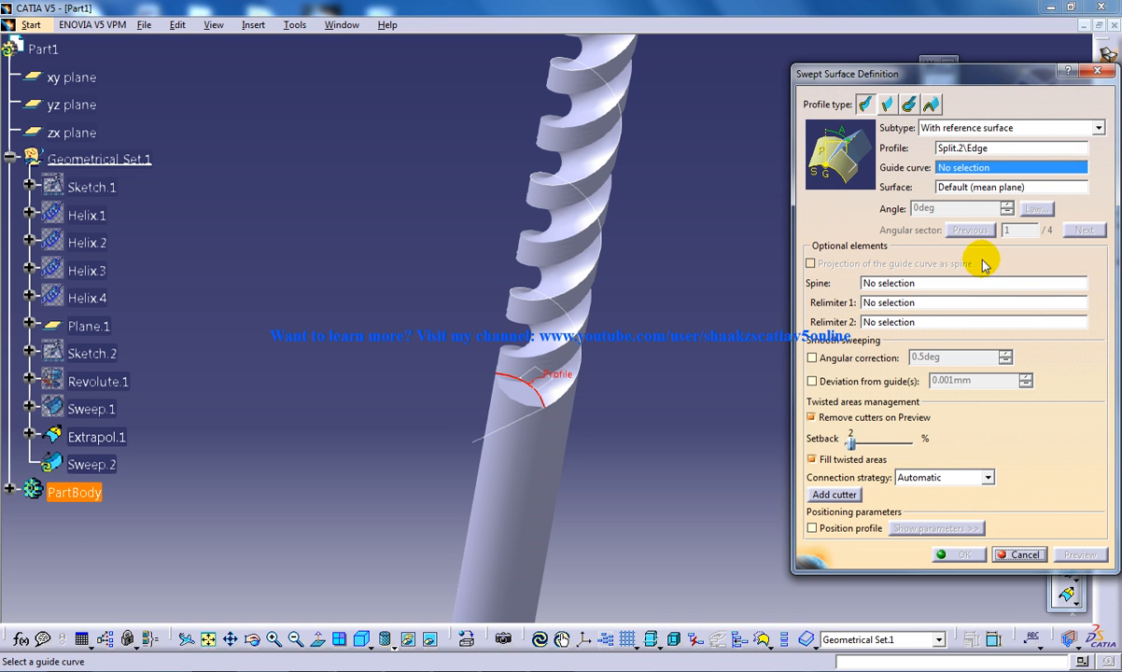
{"action": "mouse_move", "coordinate": [504, 432]}
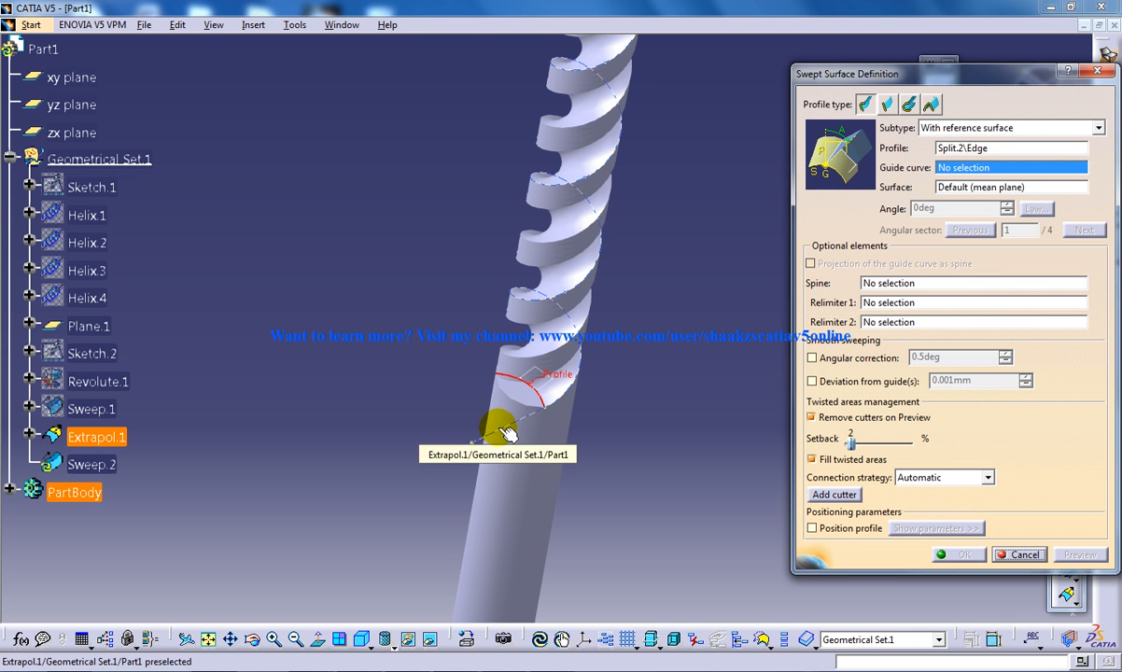
{"action": "left_click", "coordinate": [1019, 554]}
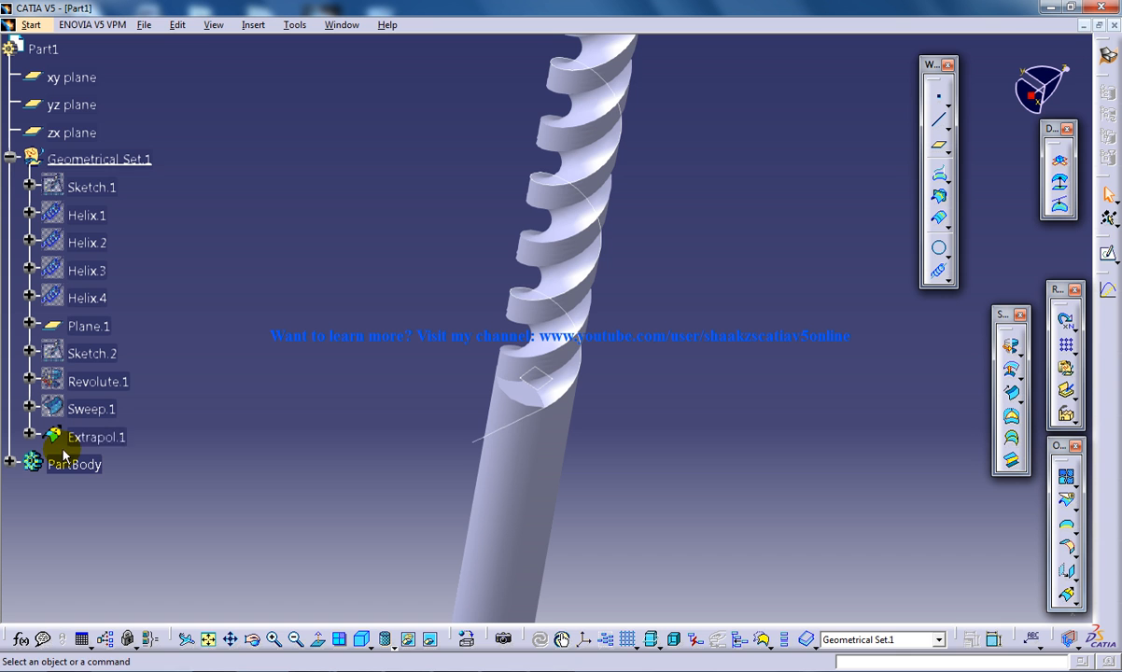
{"action": "double_click", "coordinate": [97, 437]}
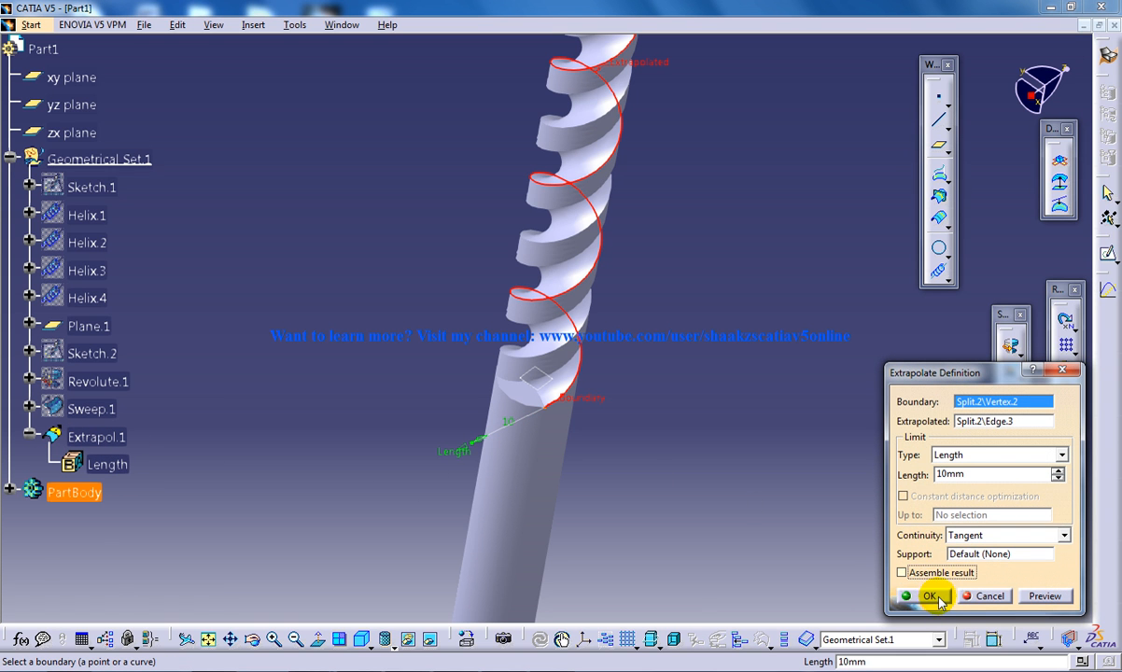
{"action": "left_click", "coordinate": [929, 596]}
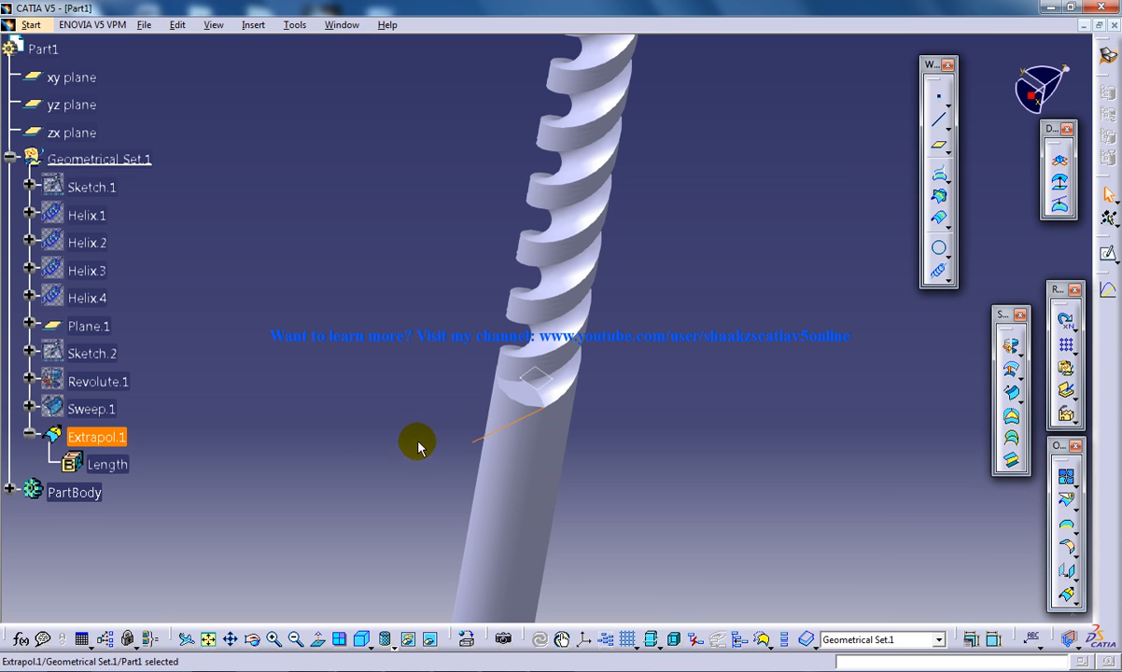
{"action": "mouse_move", "coordinate": [97, 437]}
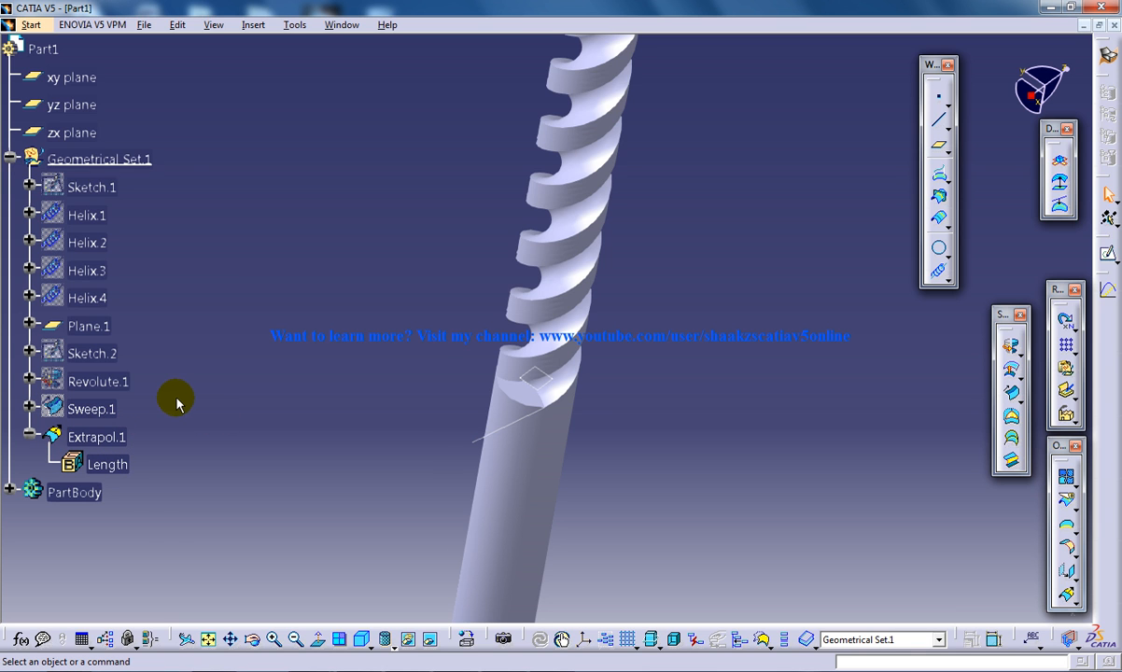
{"action": "mouse_move", "coordinate": [135, 447]}
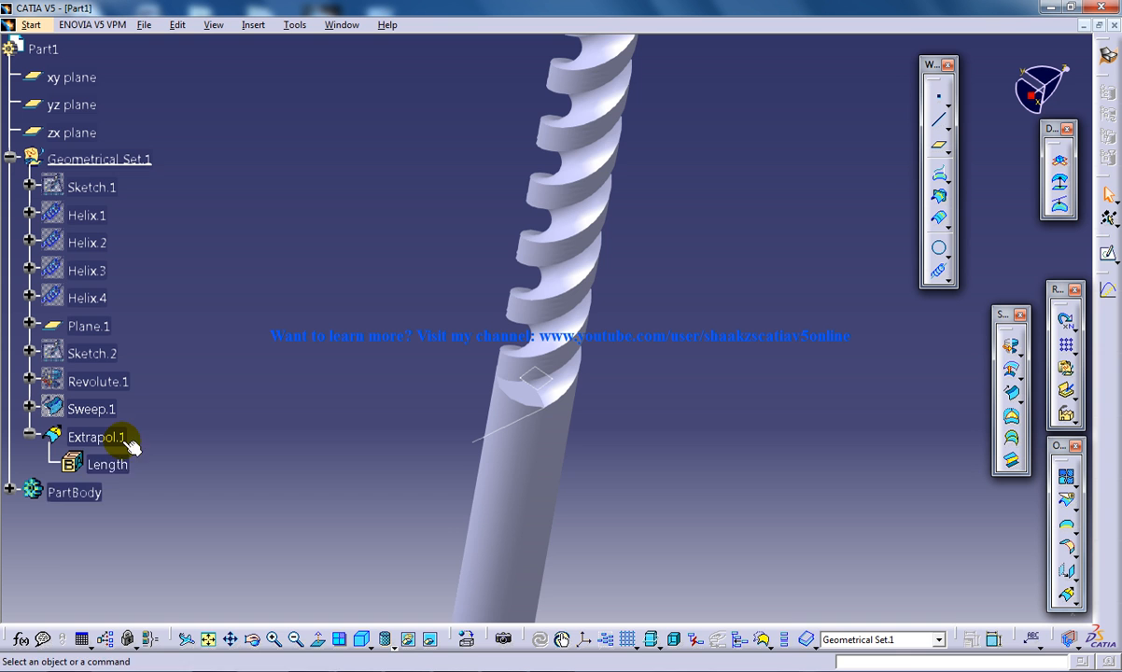
Step: Create Sweep.2 from the Split.2 edge along Extrapol.1, then return to Part Design
{"action": "left_click", "coordinate": [393, 387]}
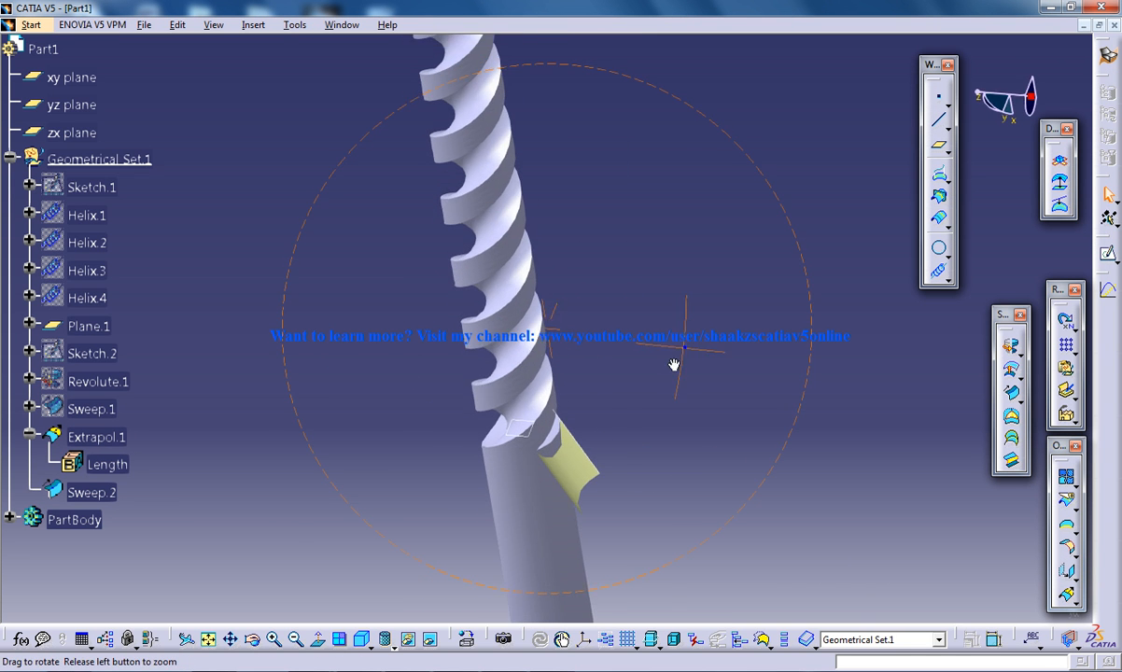
{"action": "left_click", "coordinate": [31, 24]}
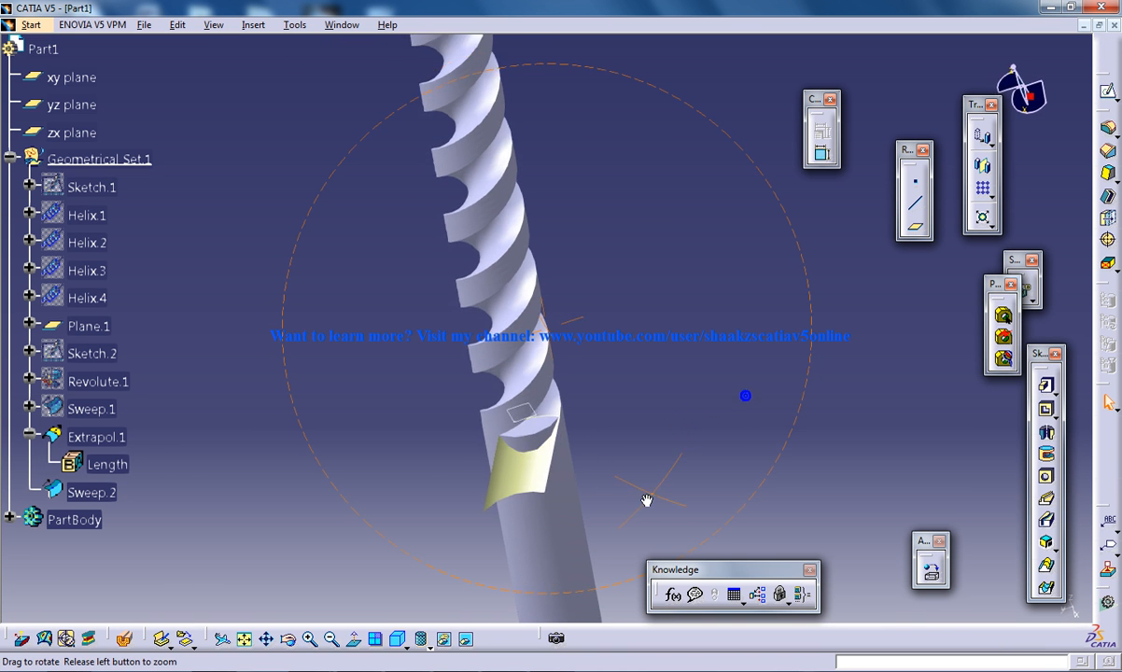
Step: Split the drill body with Sweep.2 to cut back the flute end near the shank
{"action": "left_click", "coordinate": [253, 24]}
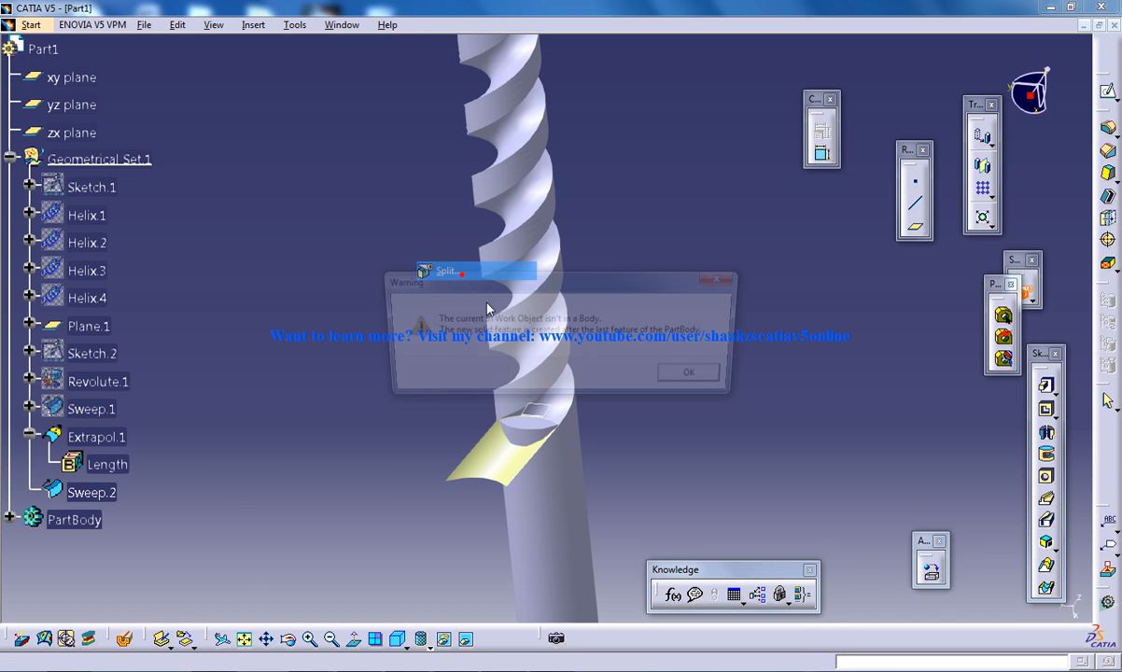
{"action": "left_click", "coordinate": [689, 371]}
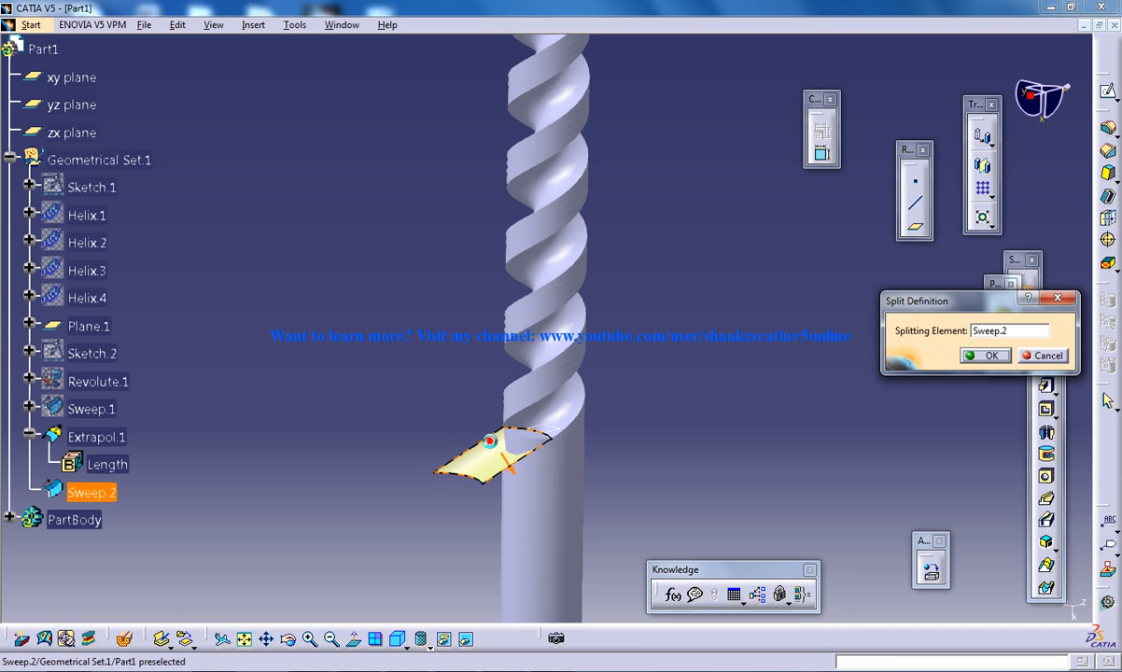
{"action": "right_click", "coordinate": [471, 467]}
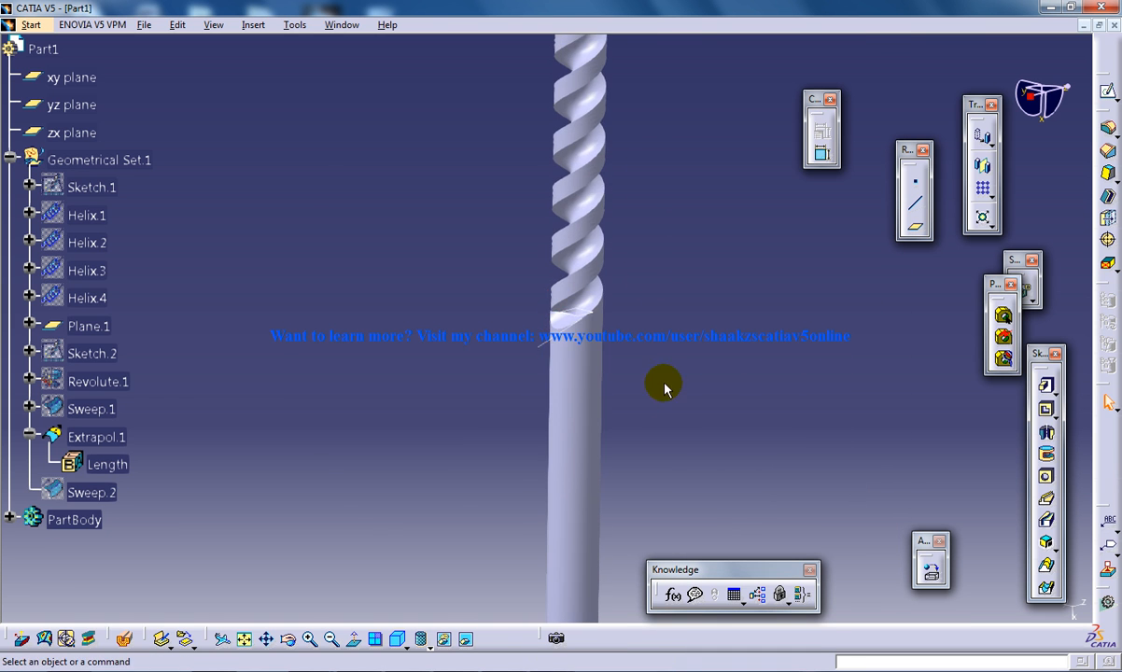
{"action": "left_click_drag", "start_coordinate": [665, 389], "coordinate": [628, 361]}
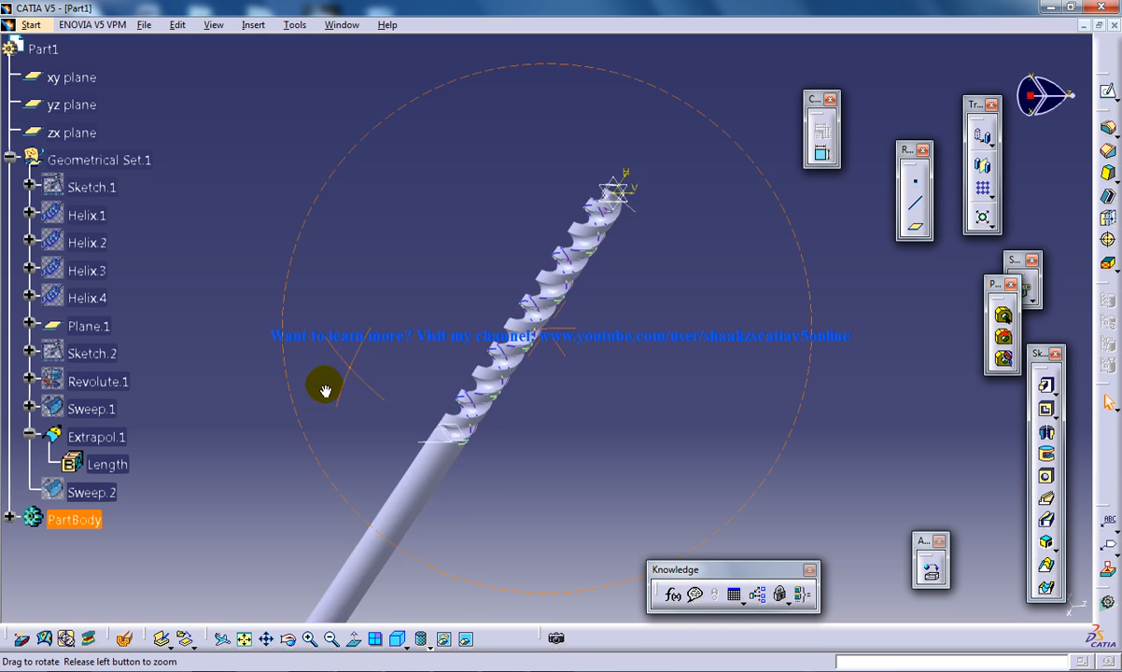
{"action": "left_click_drag", "start_coordinate": [324, 387], "coordinate": [516, 208]}
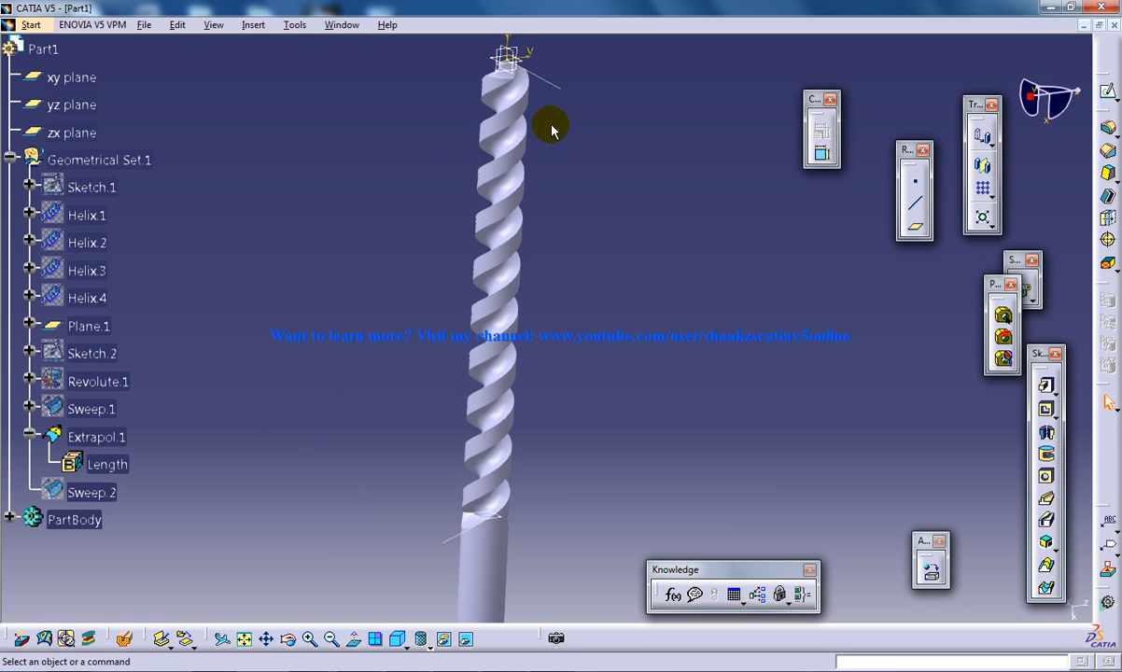
{"action": "left_click_drag", "start_coordinate": [551, 126], "coordinate": [648, 334]}
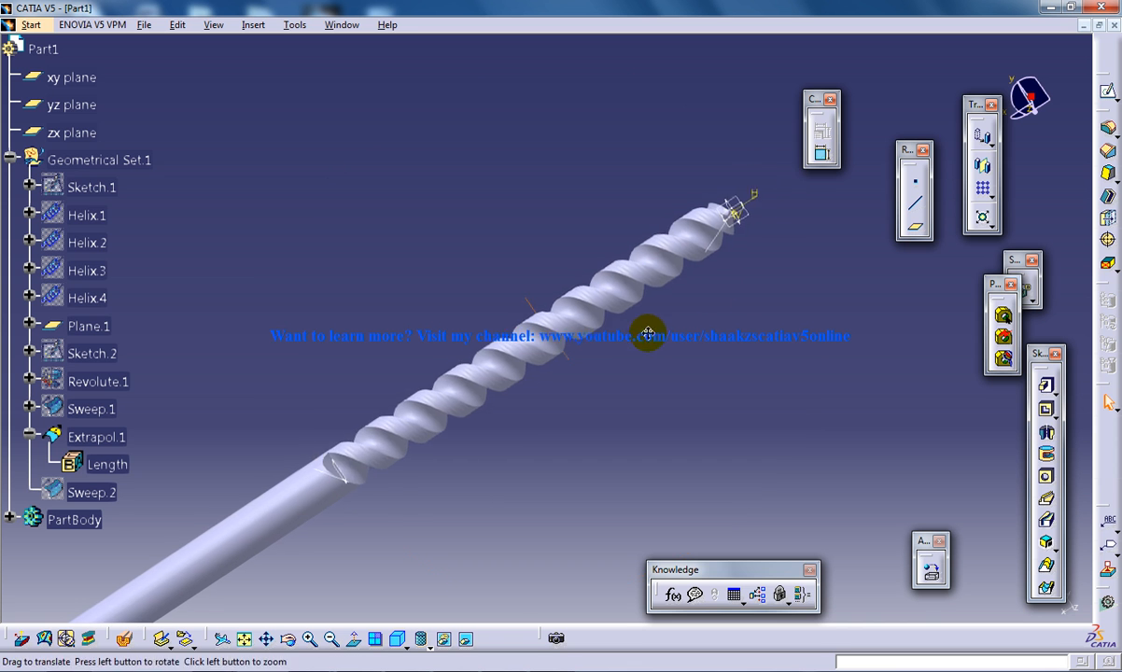
{"action": "left_click_drag", "start_coordinate": [647, 333], "coordinate": [521, 388]}
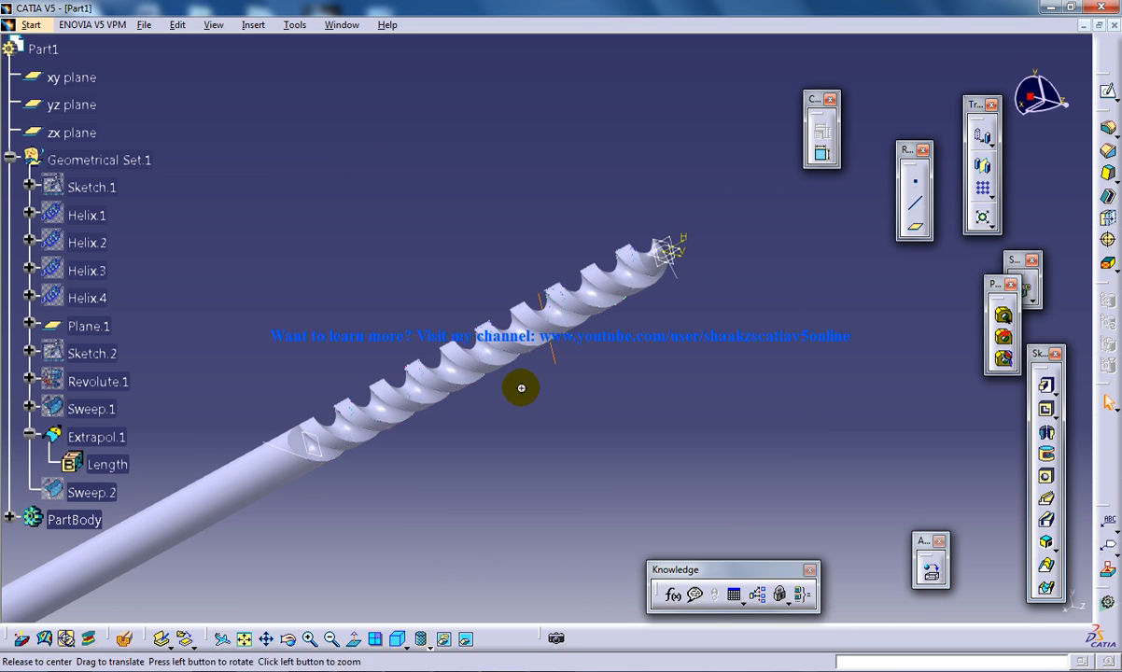
{"action": "left_click_drag", "start_coordinate": [521, 387], "coordinate": [484, 344]}
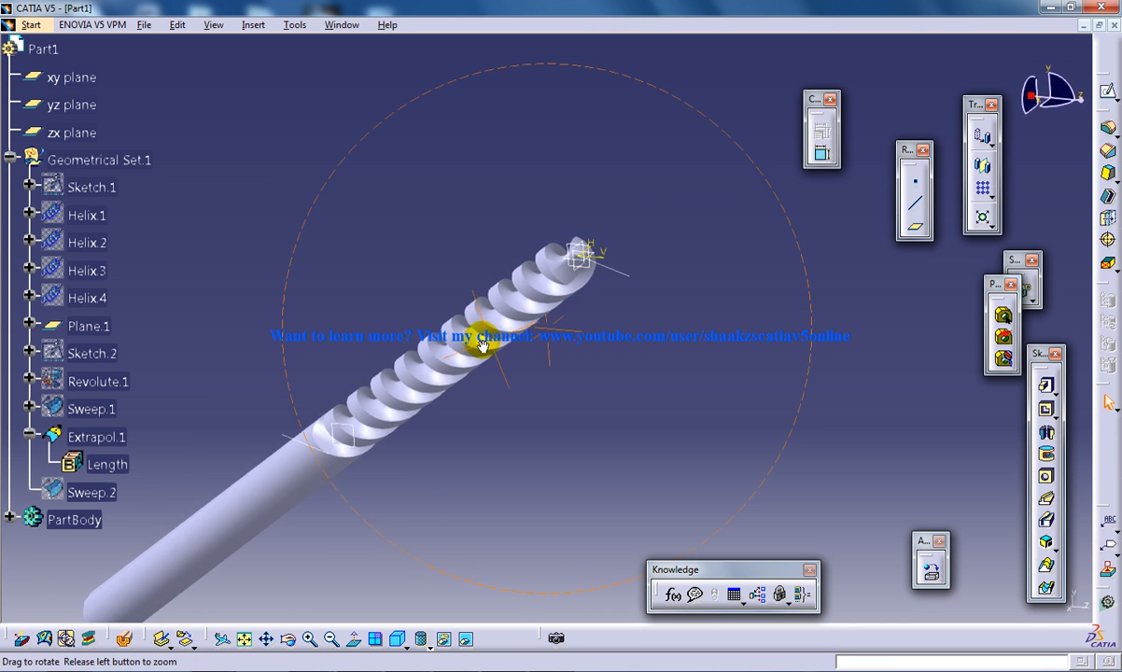
{"action": "left_click_drag", "start_coordinate": [485, 341], "coordinate": [551, 369]}
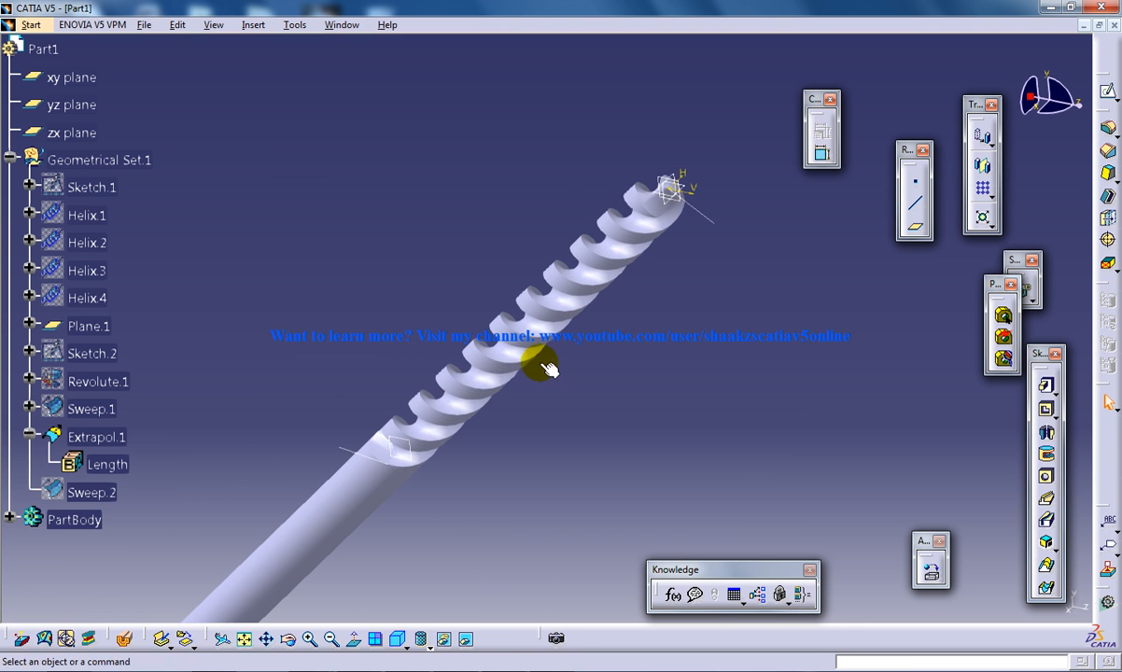
{"action": "left_click_drag", "start_coordinate": [551, 369], "coordinate": [513, 388]}
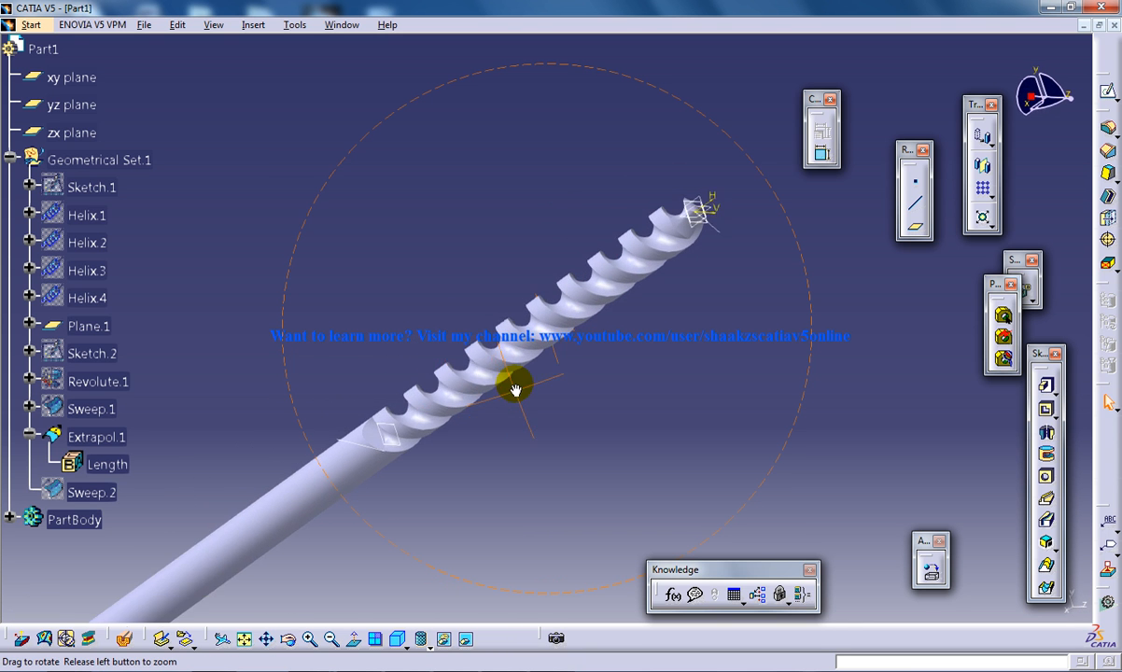